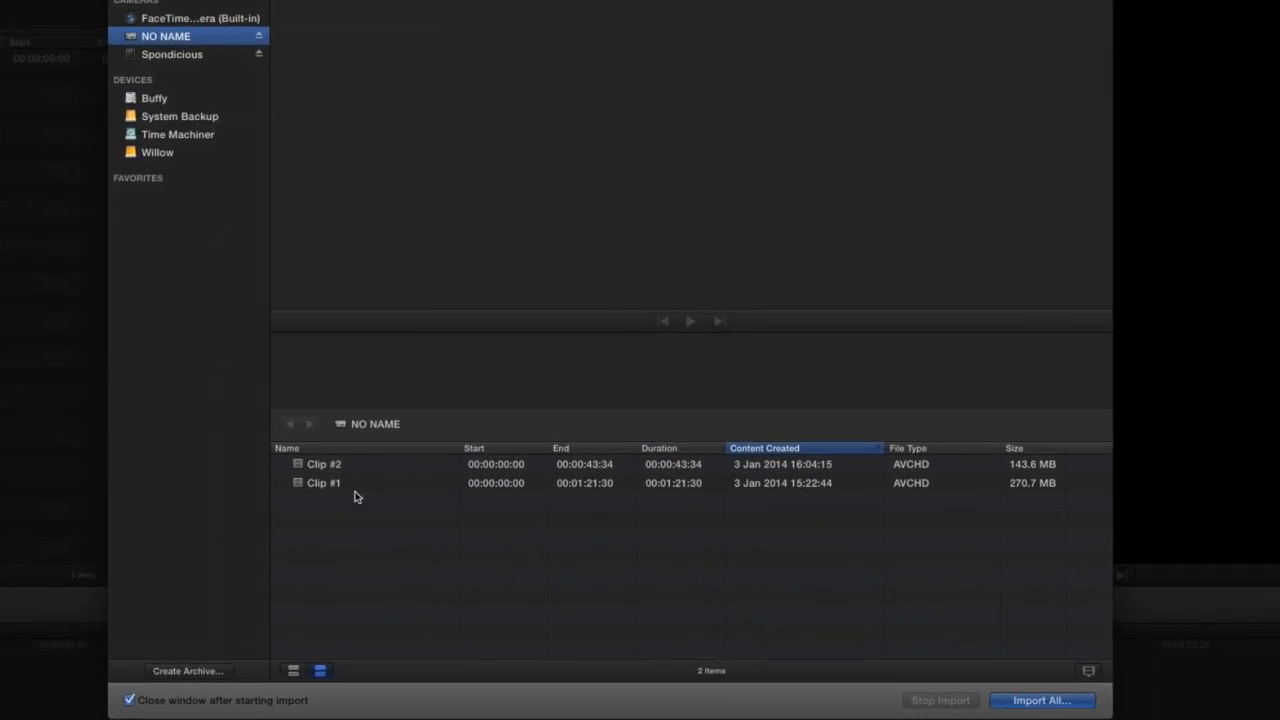
mouse_move(340, 470)
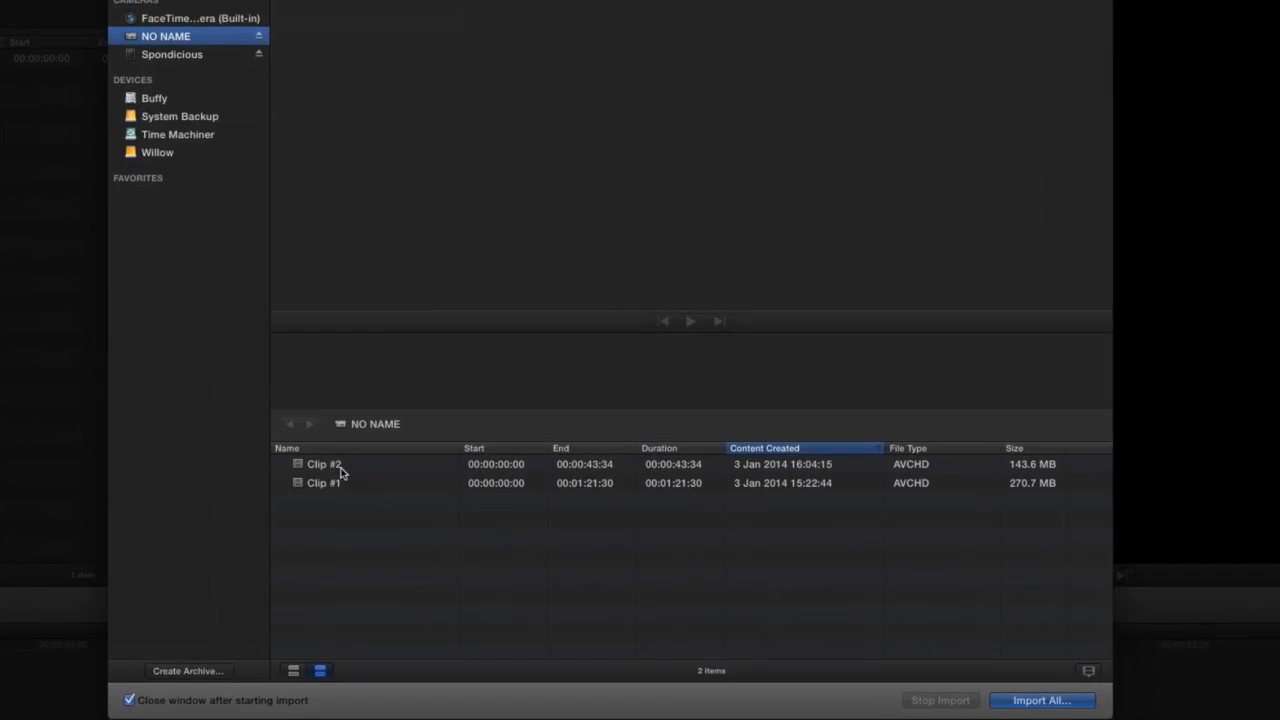
Select the 43-second Clip #2 on the NO NAME card for import.
click(324, 463)
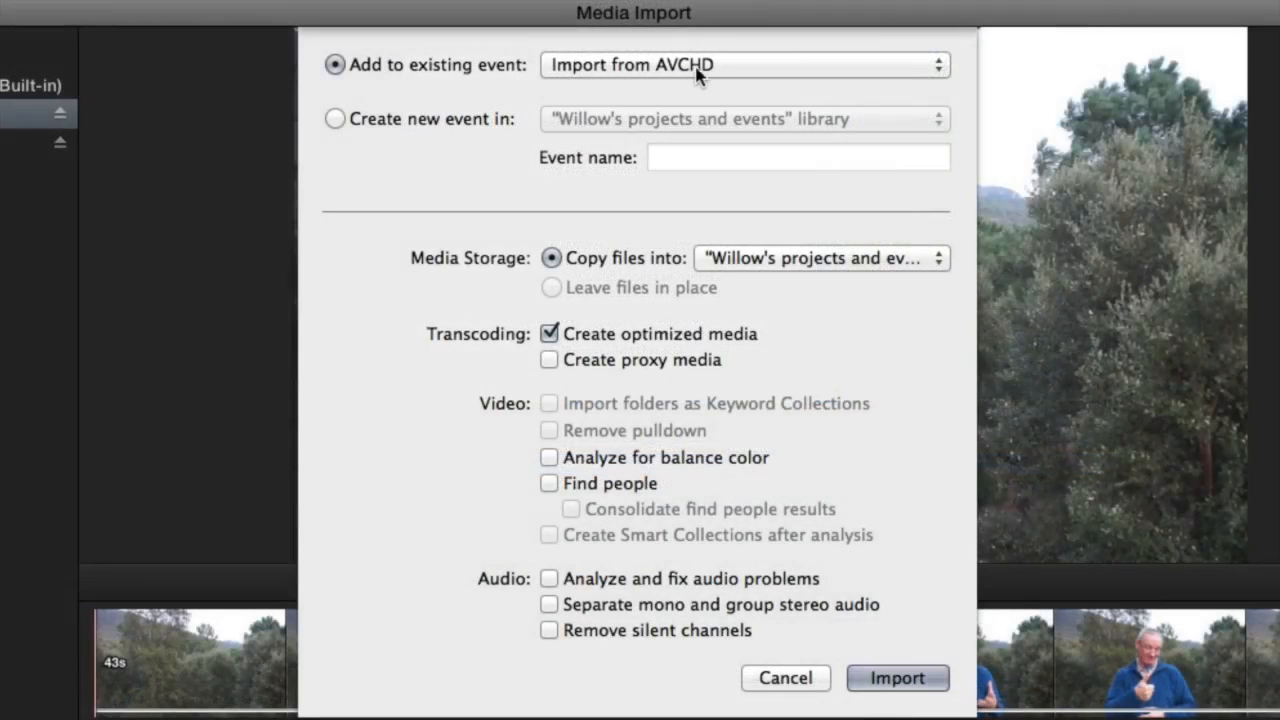
mouse_move(755, 315)
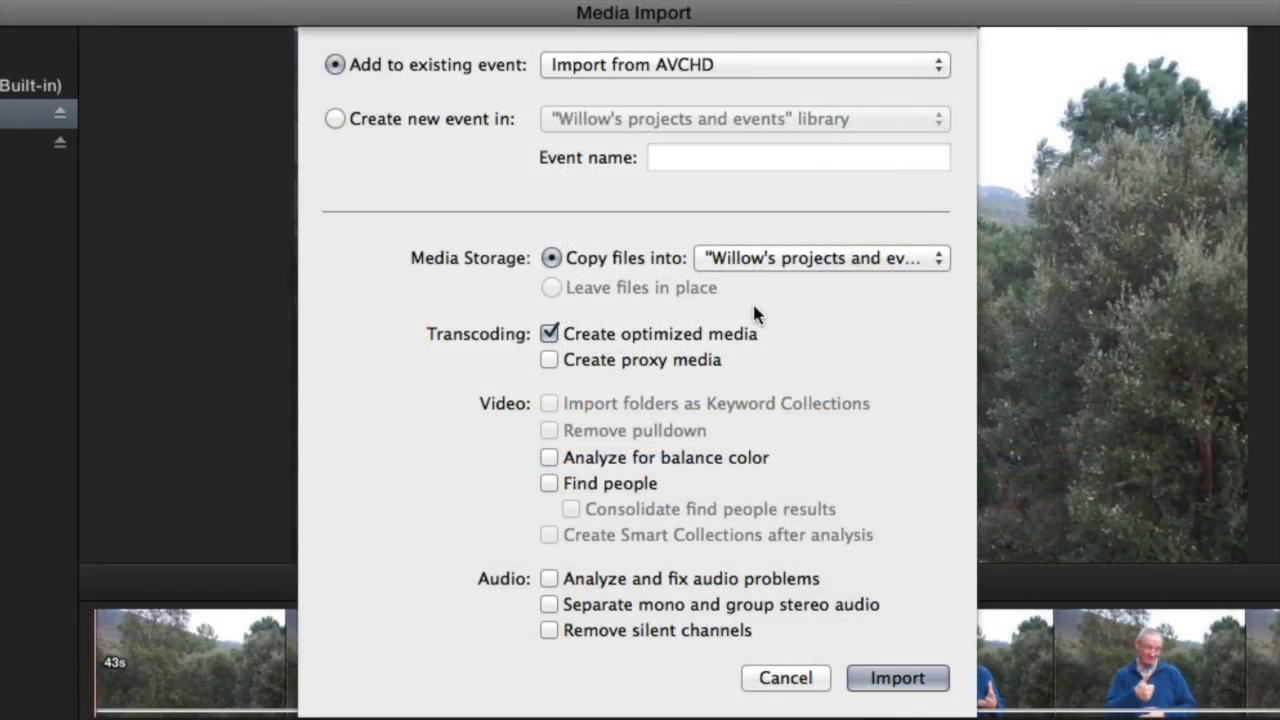
mouse_move(775, 268)
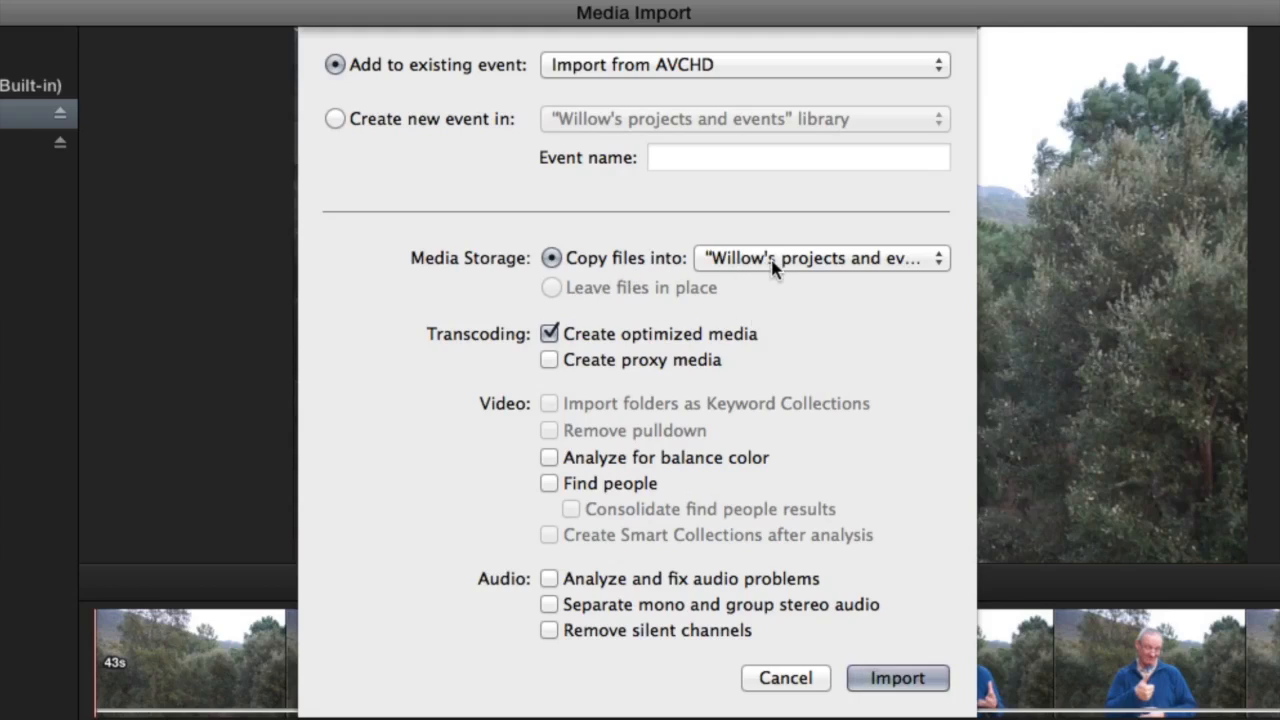
mouse_move(620, 340)
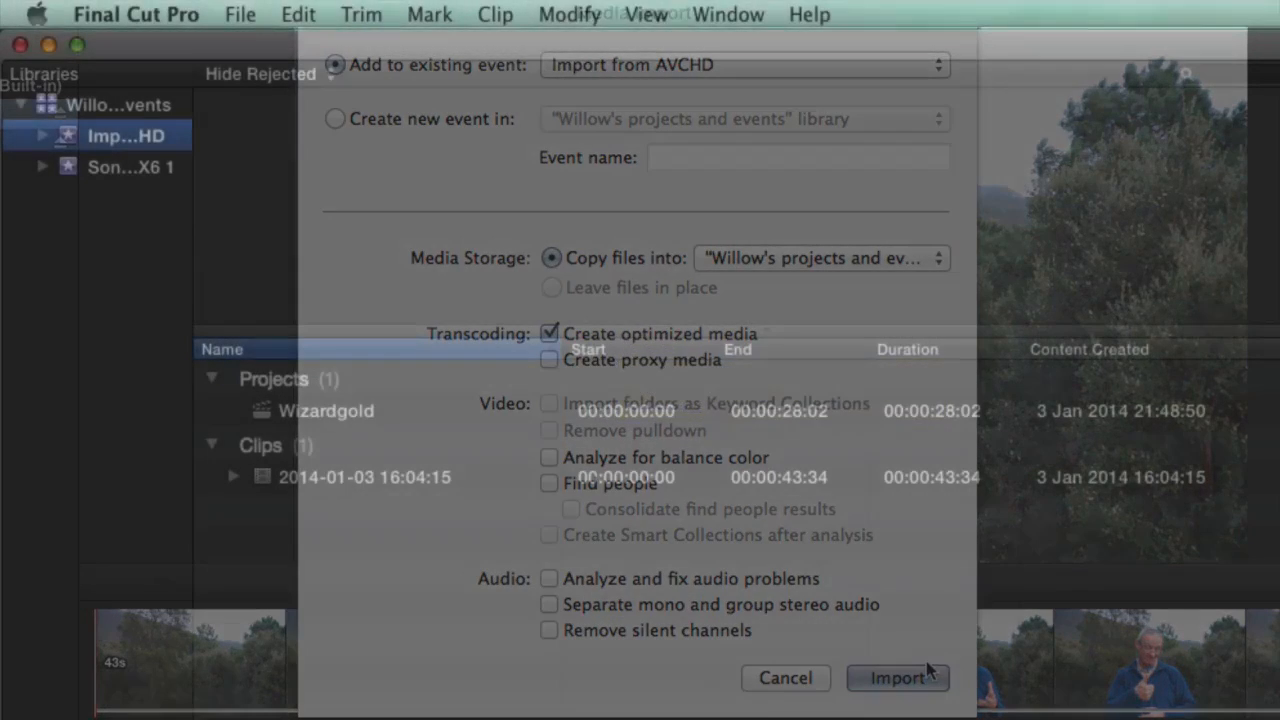
Select the imported clip and scroll to the Codecs column showing H.264 and Linear PCM.
click(897, 677)
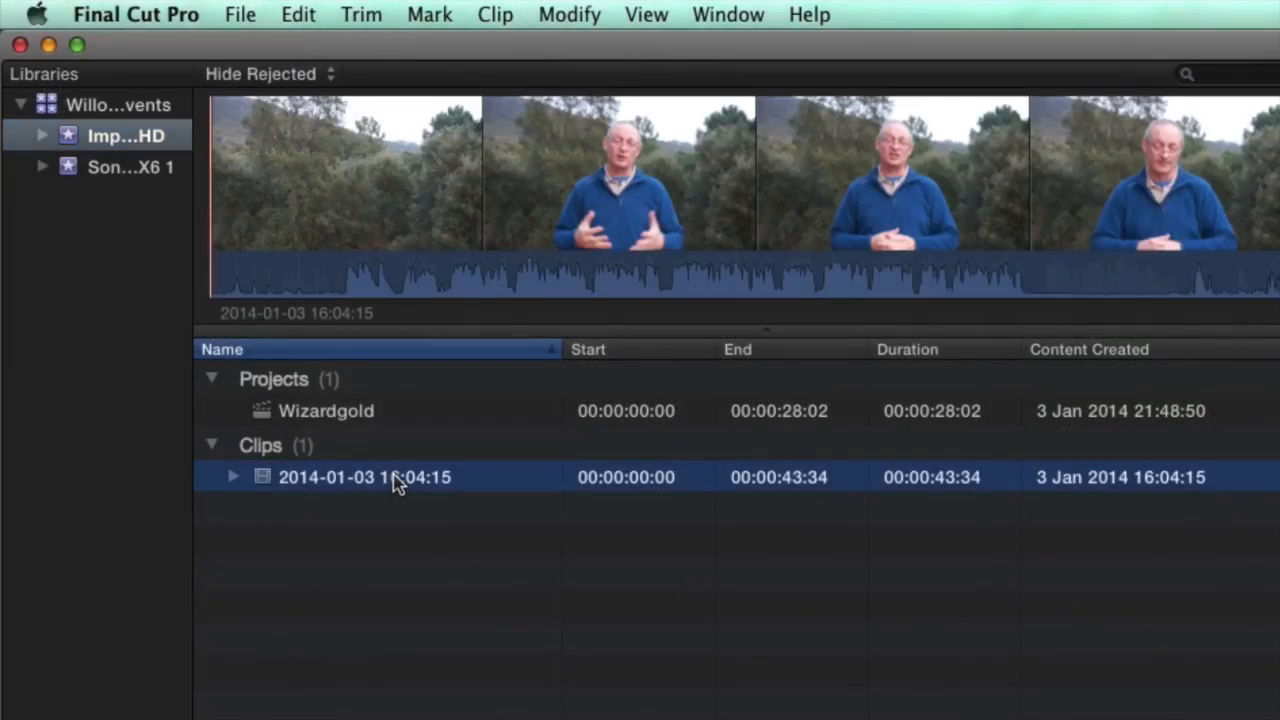
scroll(right, 3)
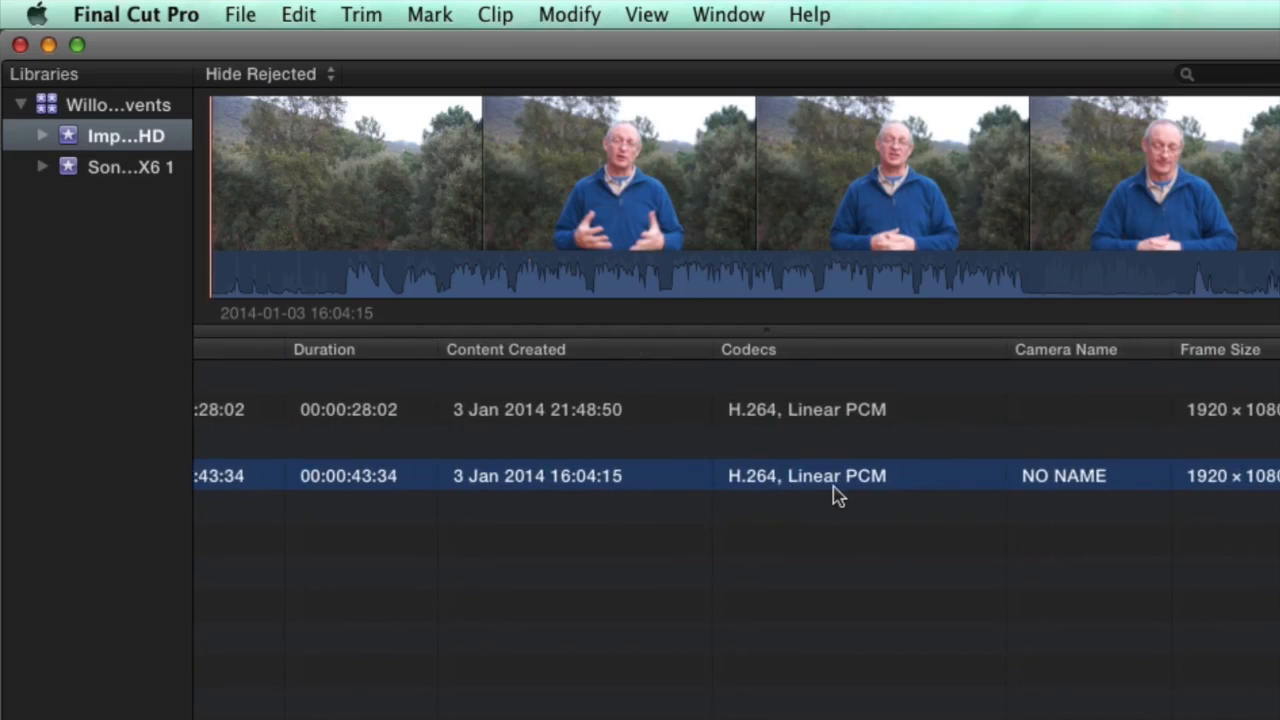
scroll(right, 3)
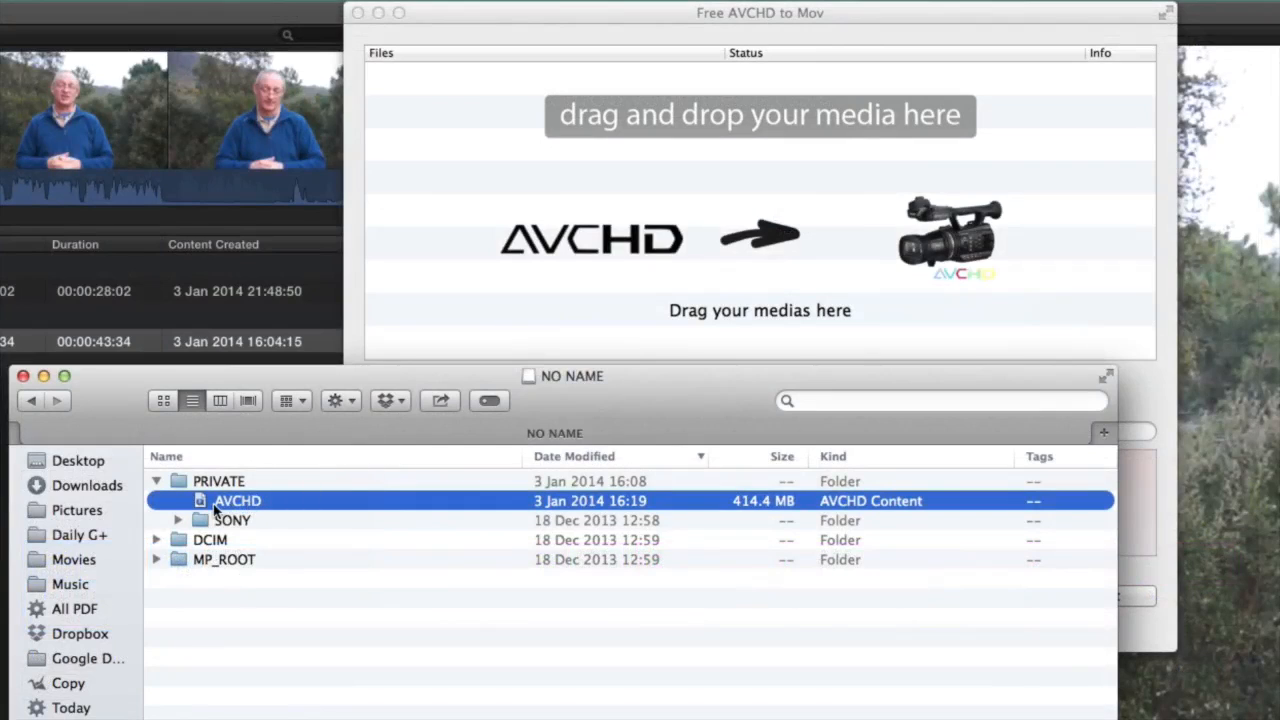
Drag the card's AVCHD package onto the Free AVCHD to Mov drop area.
drag(237, 500, 705, 295)
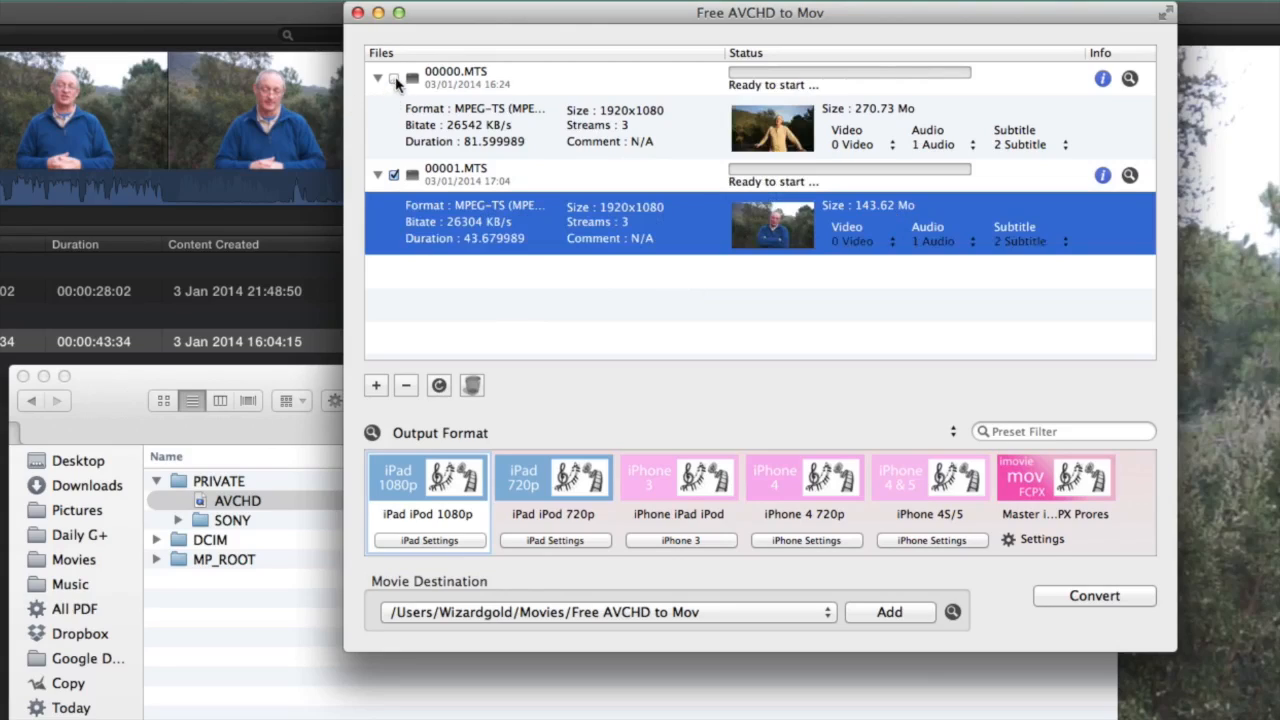
Choose the Master iMovie/FCPX Prores preset and confirm prores as its video codec.
click(394, 78)
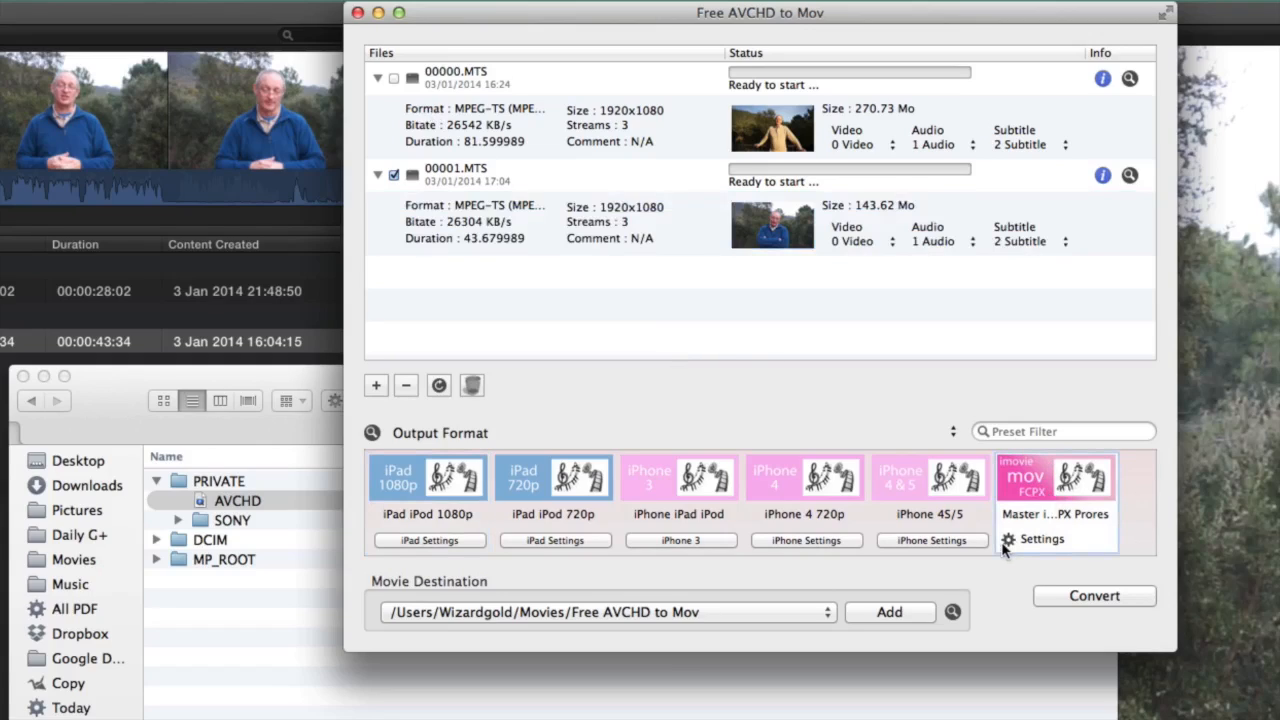
click(1040, 539)
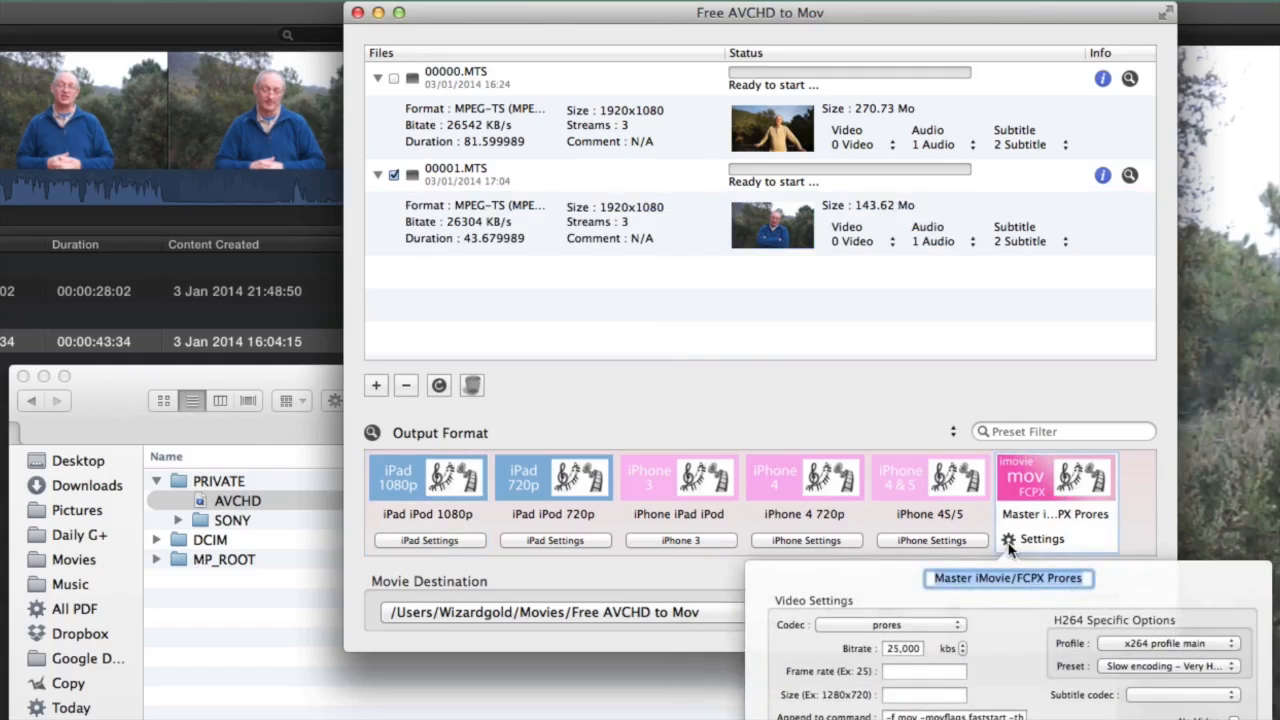
click(1041, 539)
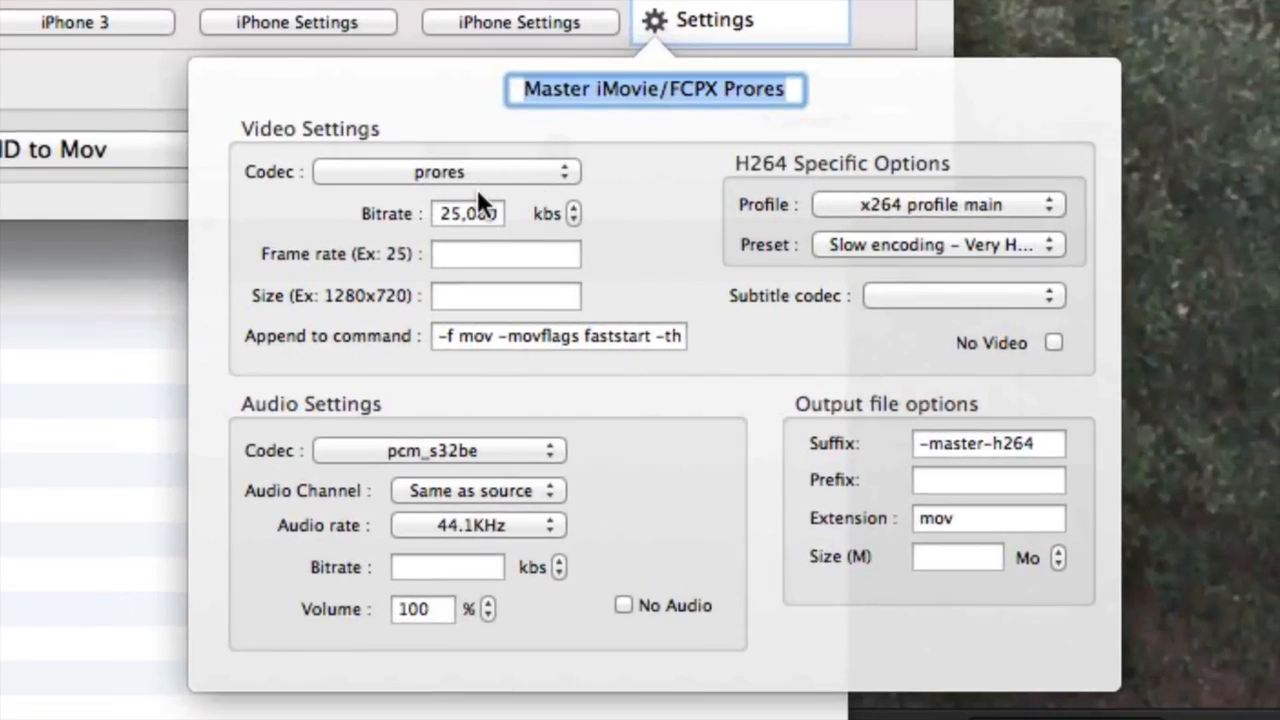
click(445, 171)
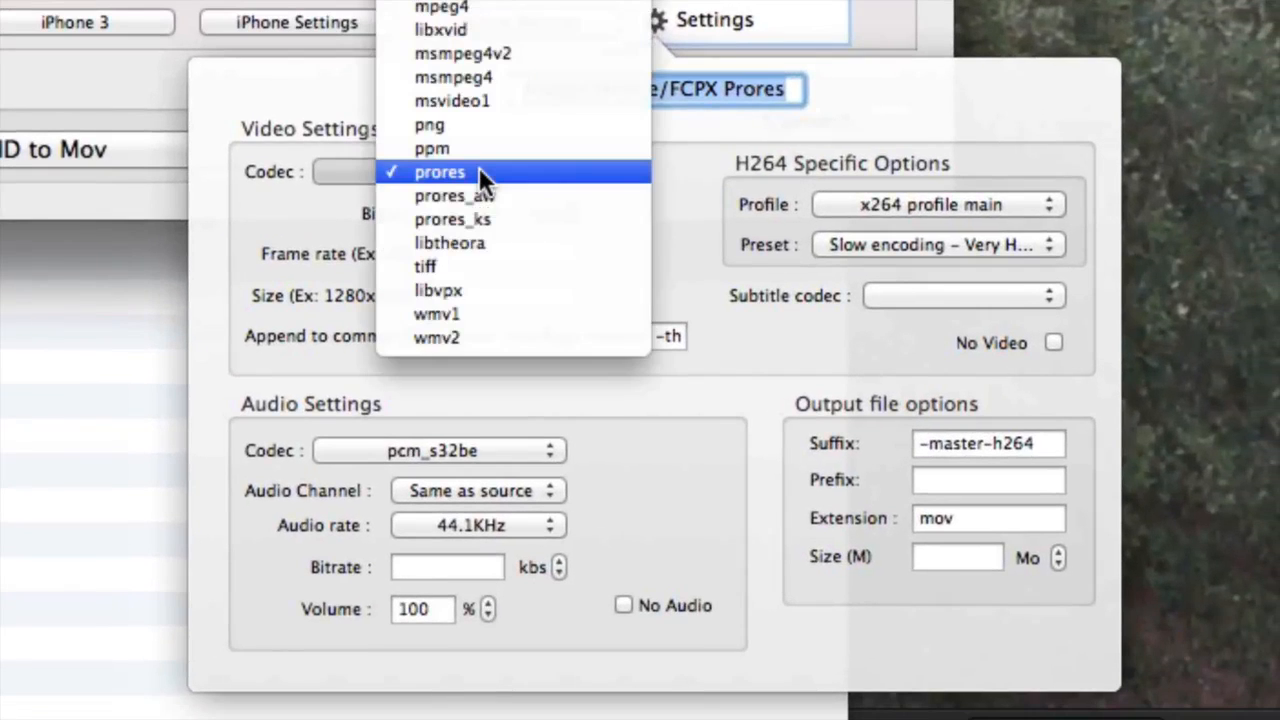
mouse_move(685, 160)
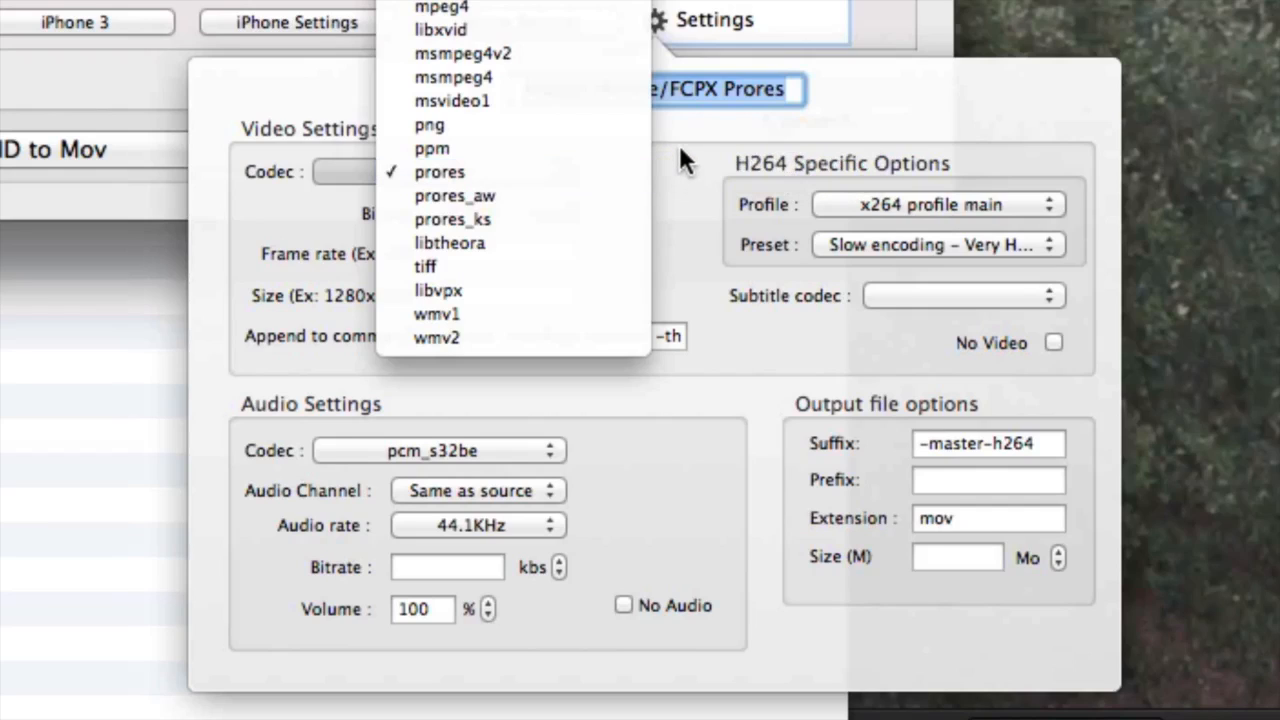
click(440, 171)
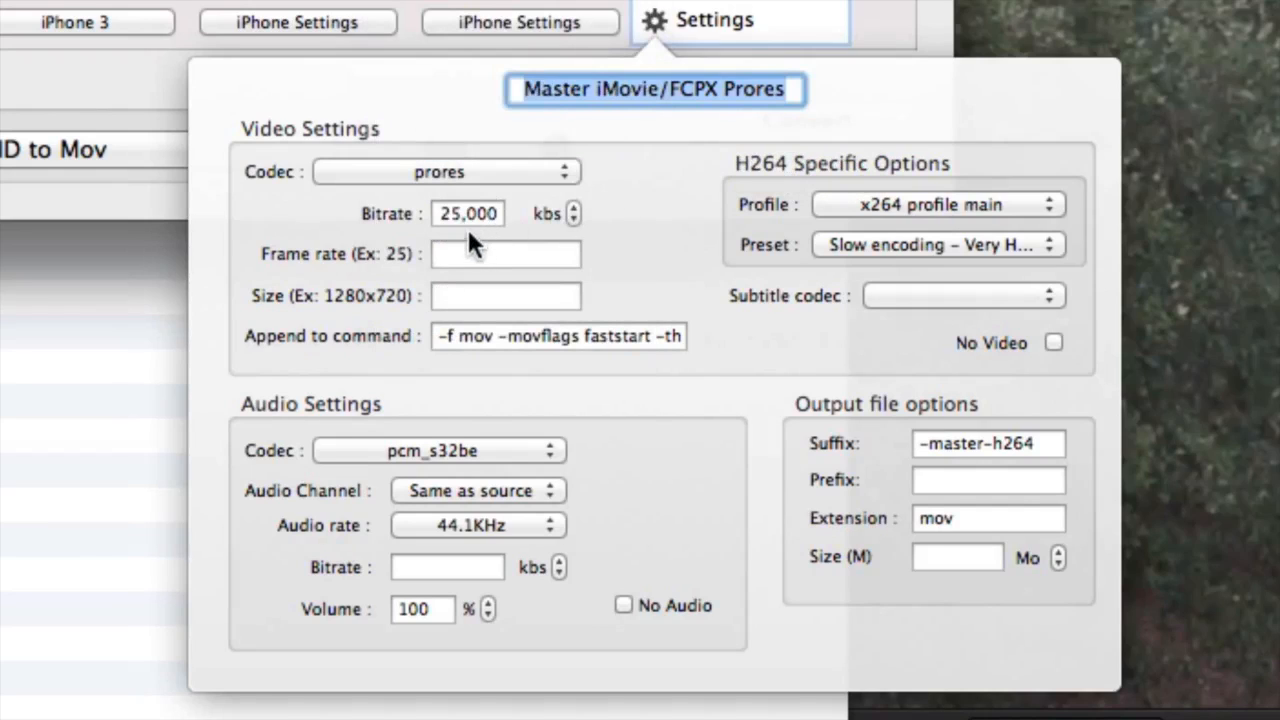
mouse_move(685, 265)
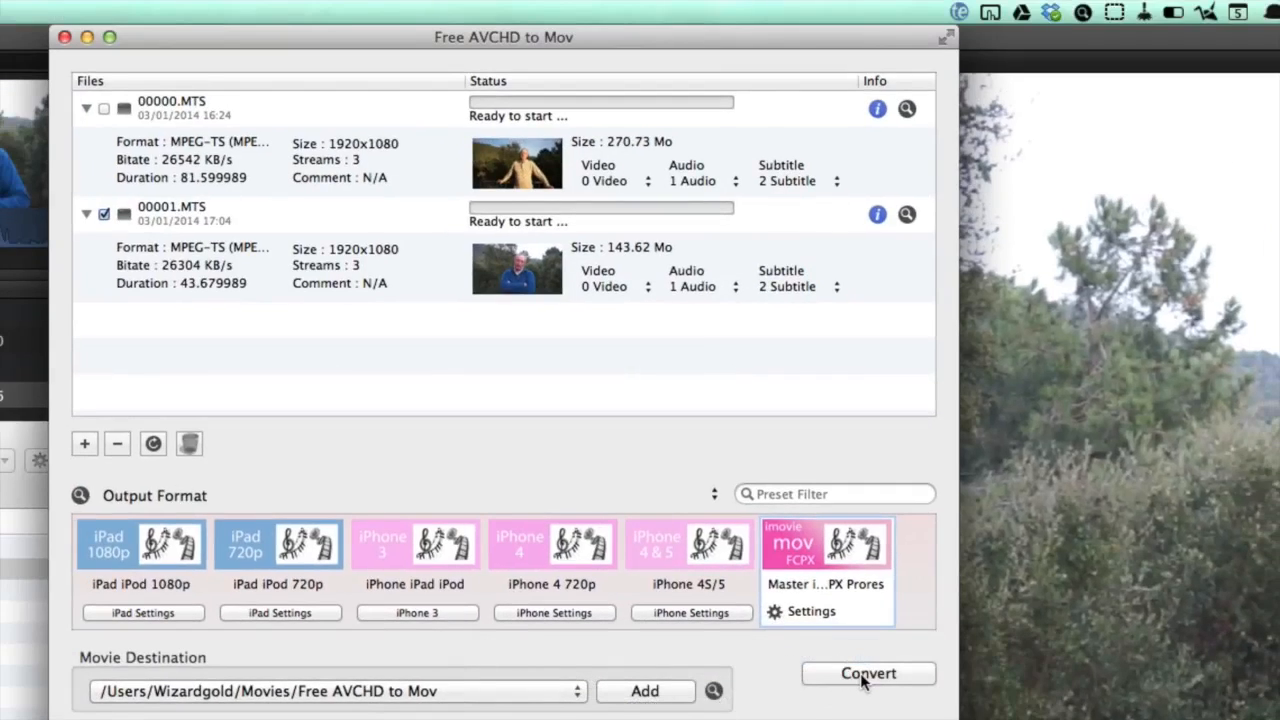
Convert 00001.MTS to ProRes, producing 00001-master-h264.mov in Converted Videos.
click(867, 673)
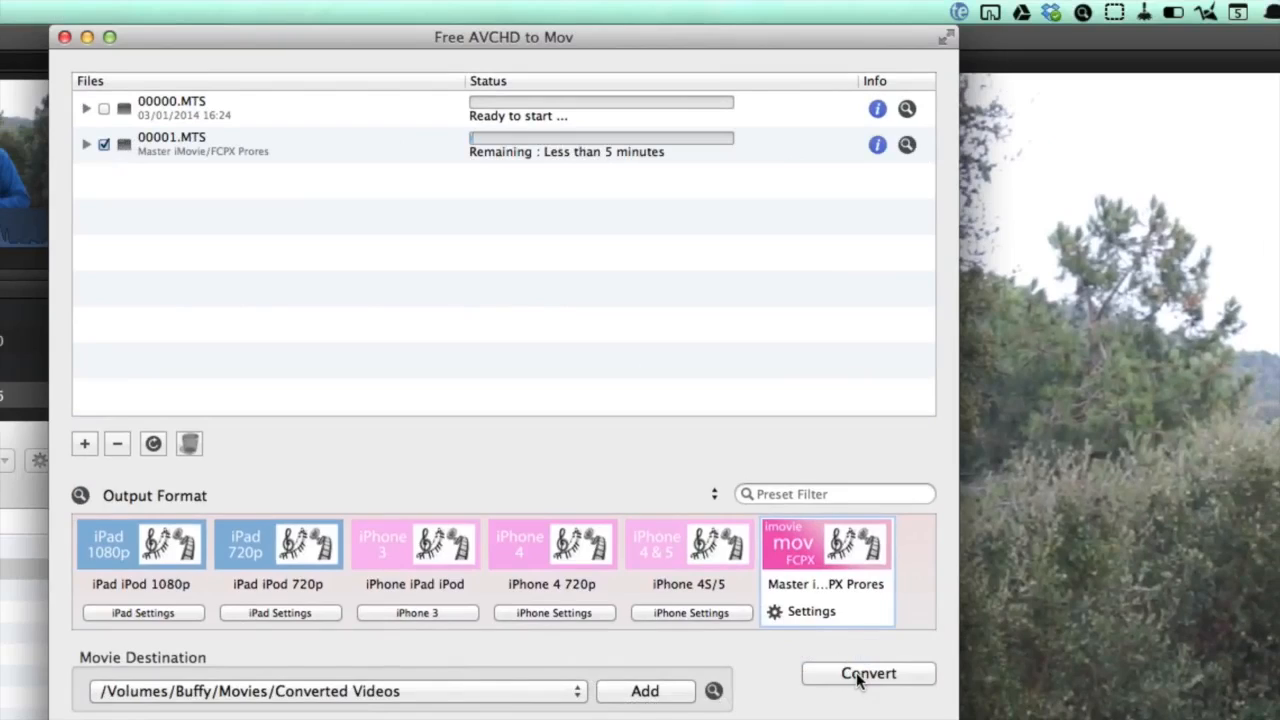
click(868, 673)
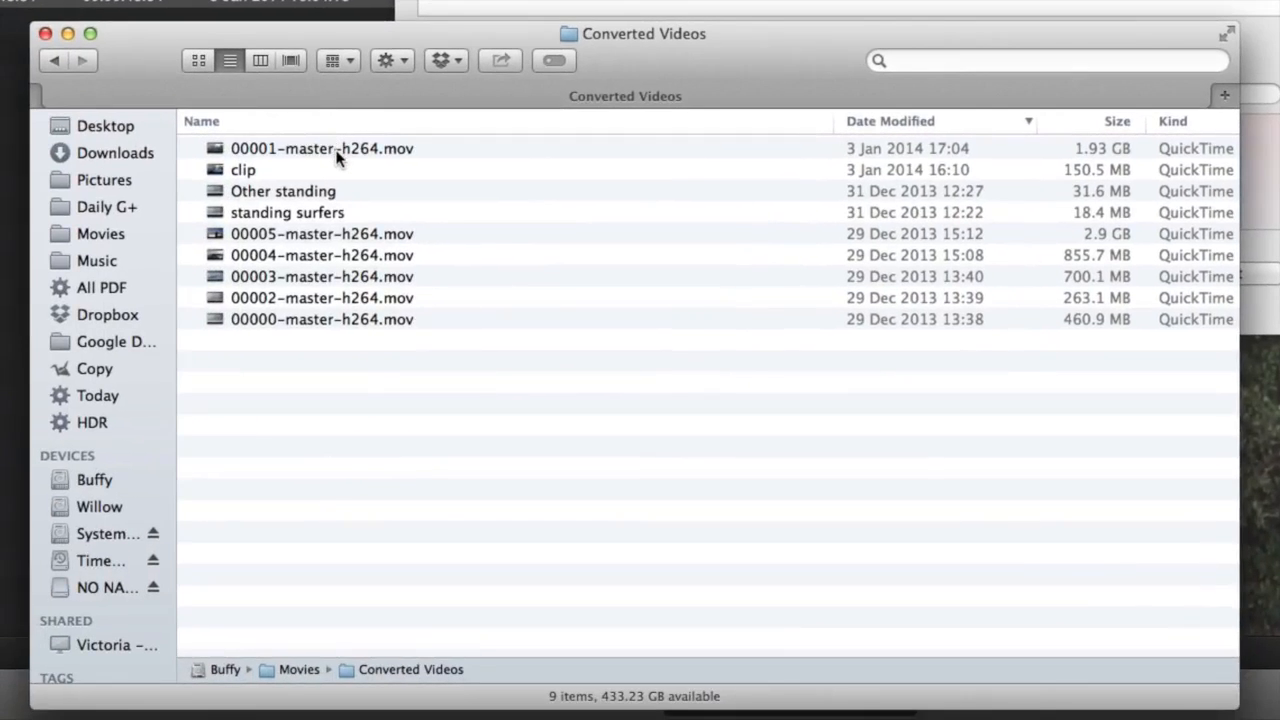
Select the 1.93 GB 00001-master-h264.mov file in Converted Videos.
click(322, 148)
text(FREE AVCHD to MOV 1)
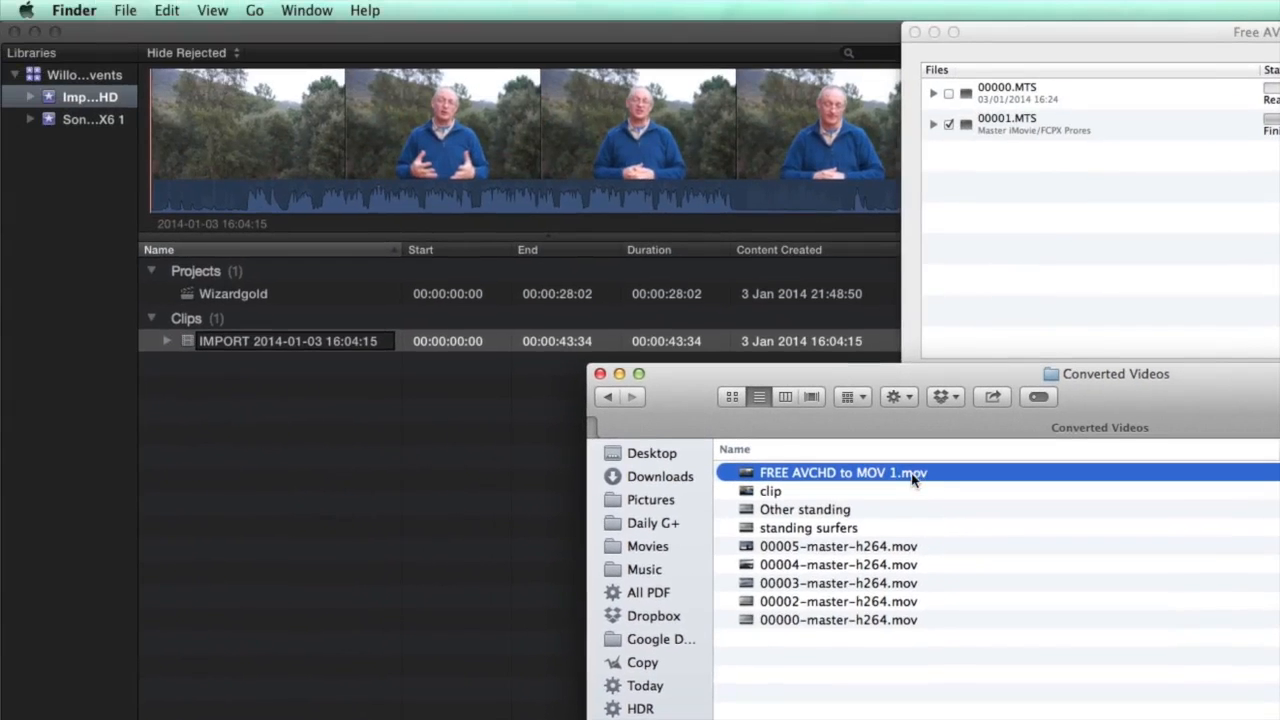
drag(840, 472, 100, 100)
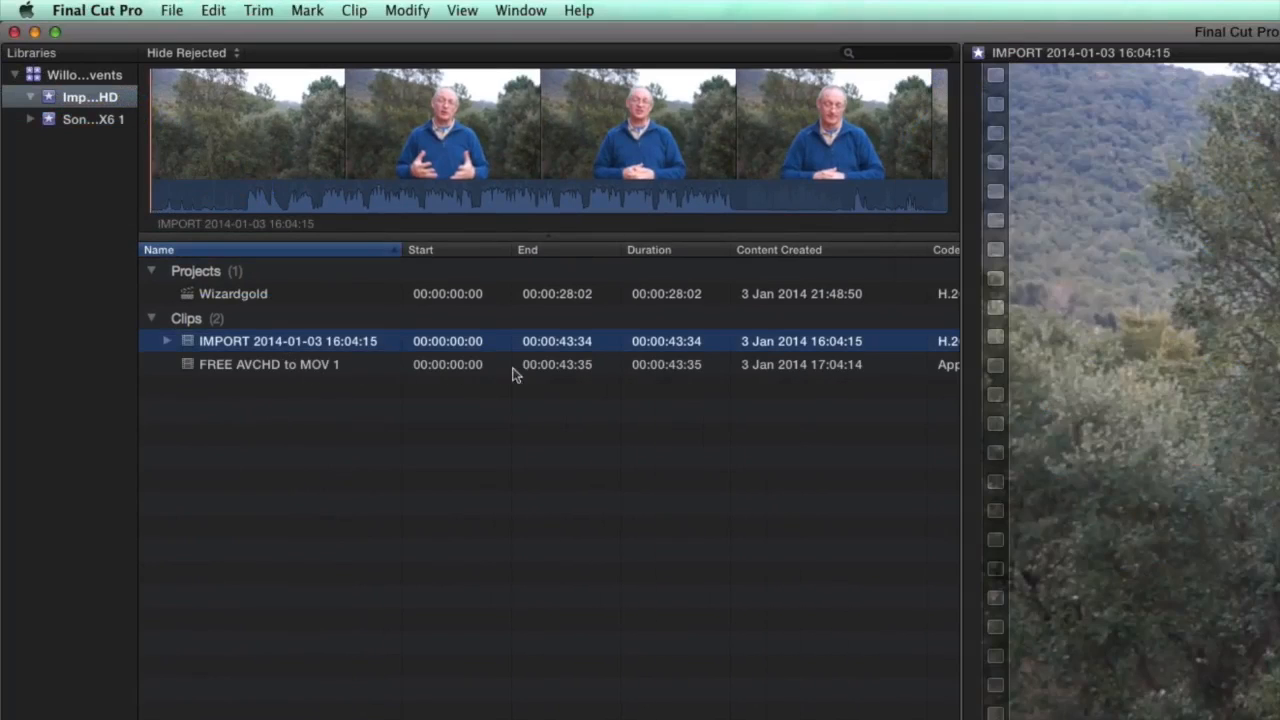
mouse_move(585, 352)
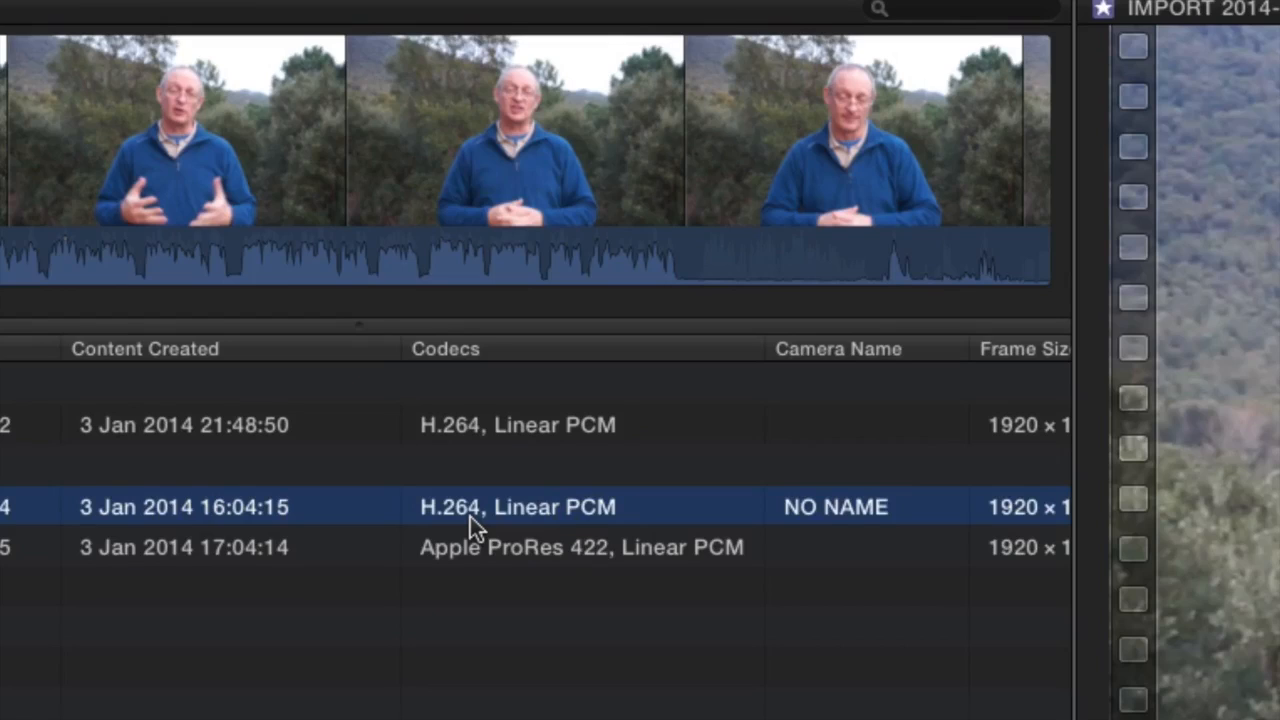
mouse_move(477, 560)
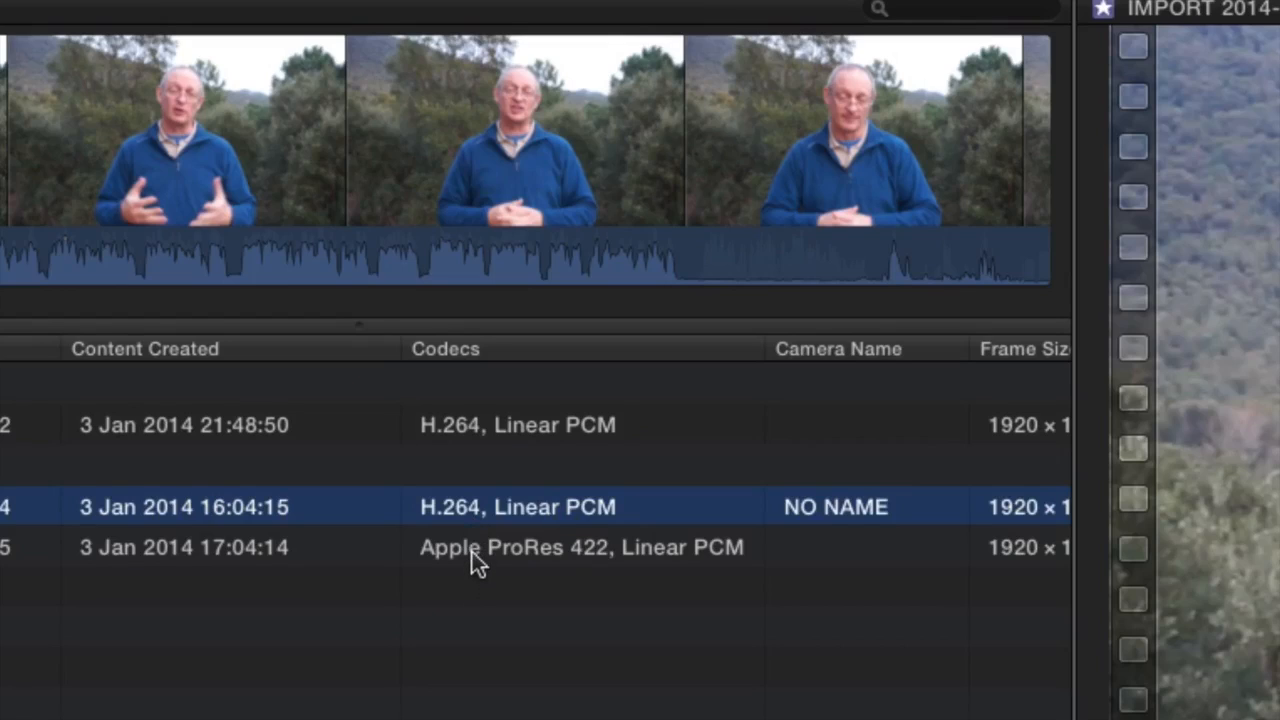
click(580, 547)
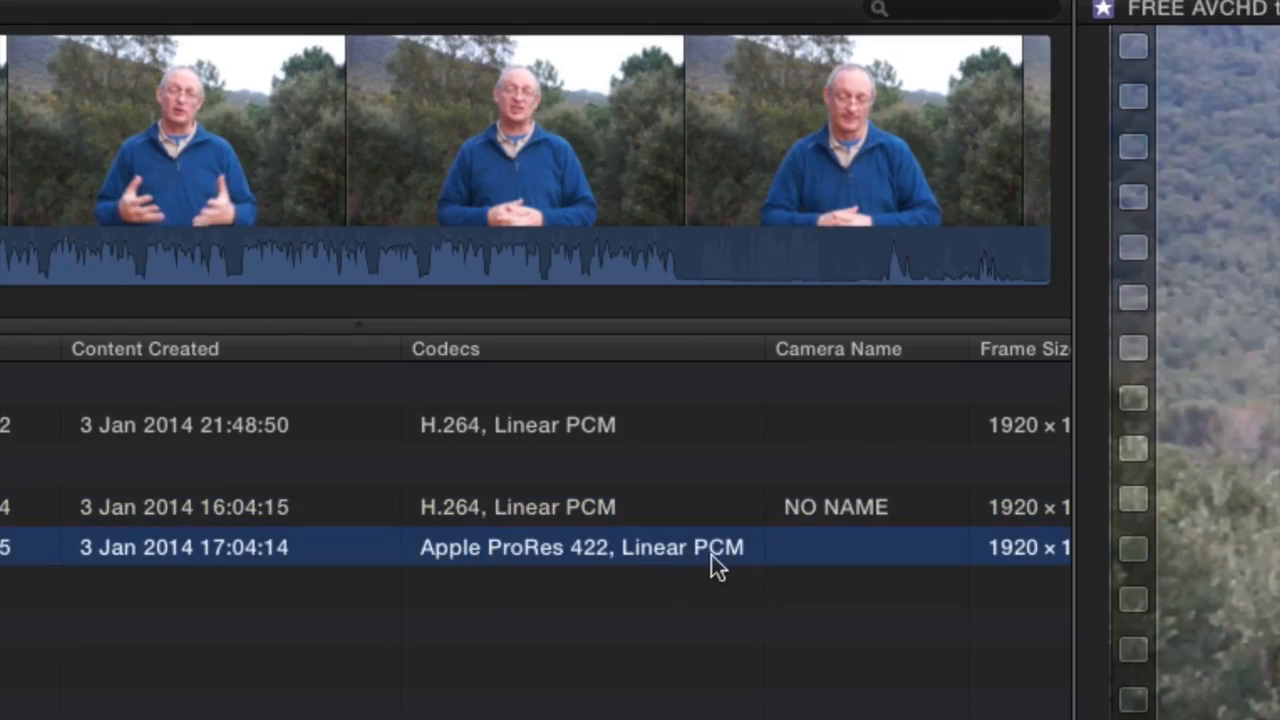
mouse_move(725, 565)
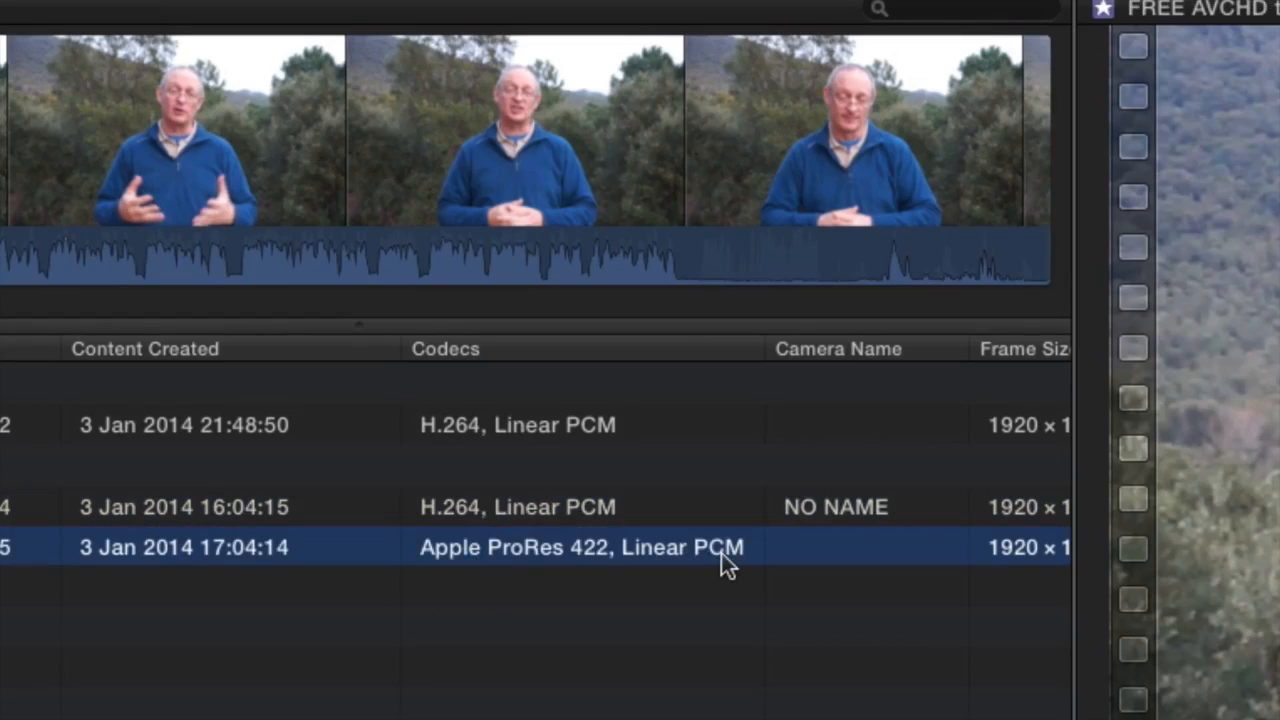
scroll(right, 3)
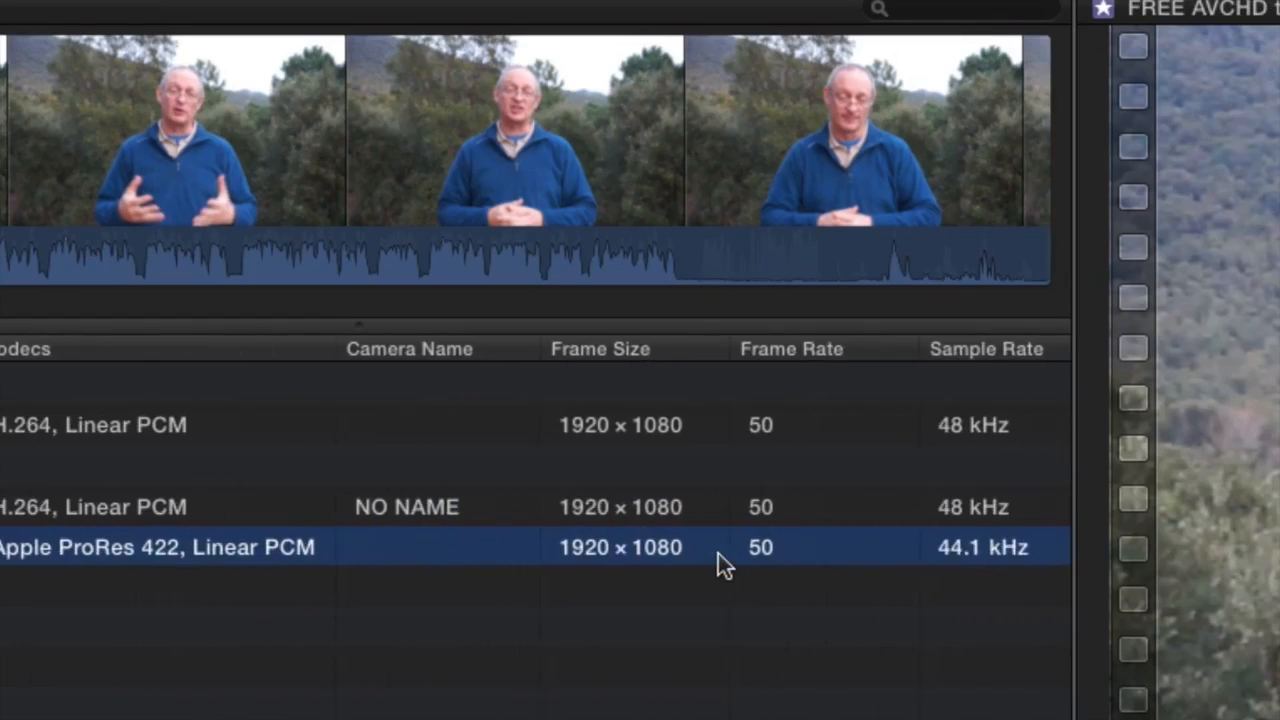
scroll(right, 3)
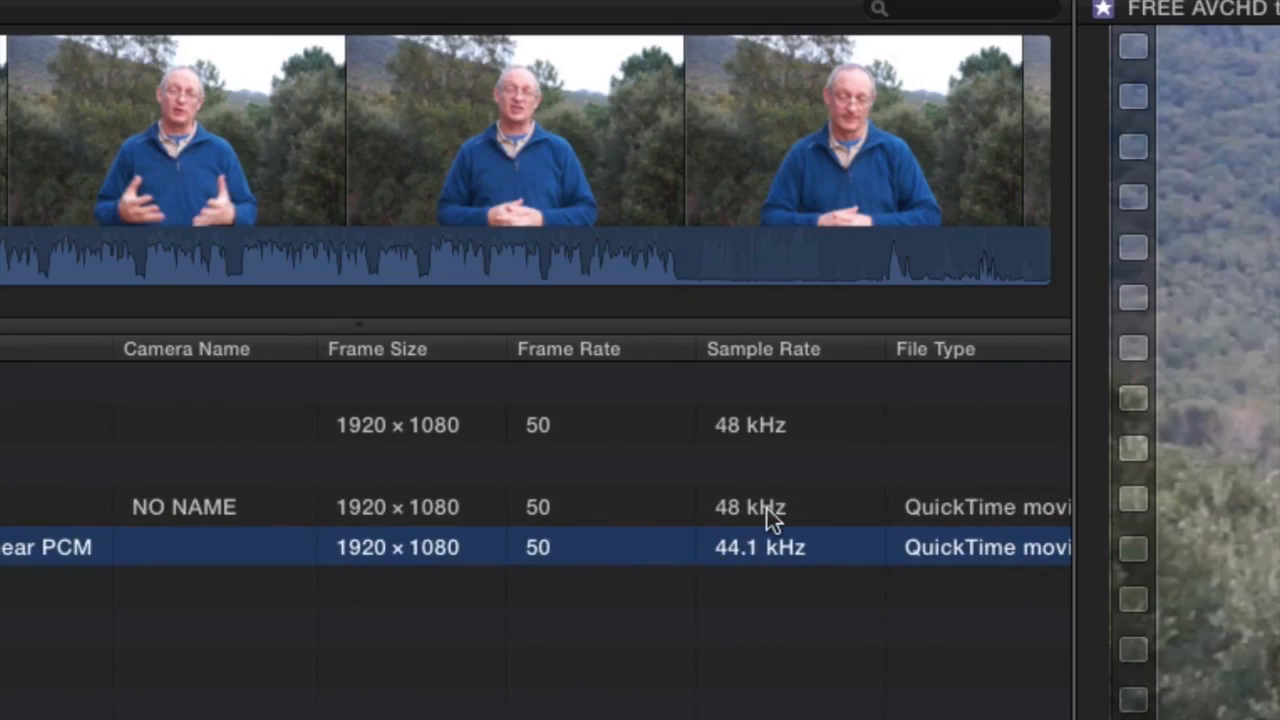
mouse_move(765, 558)
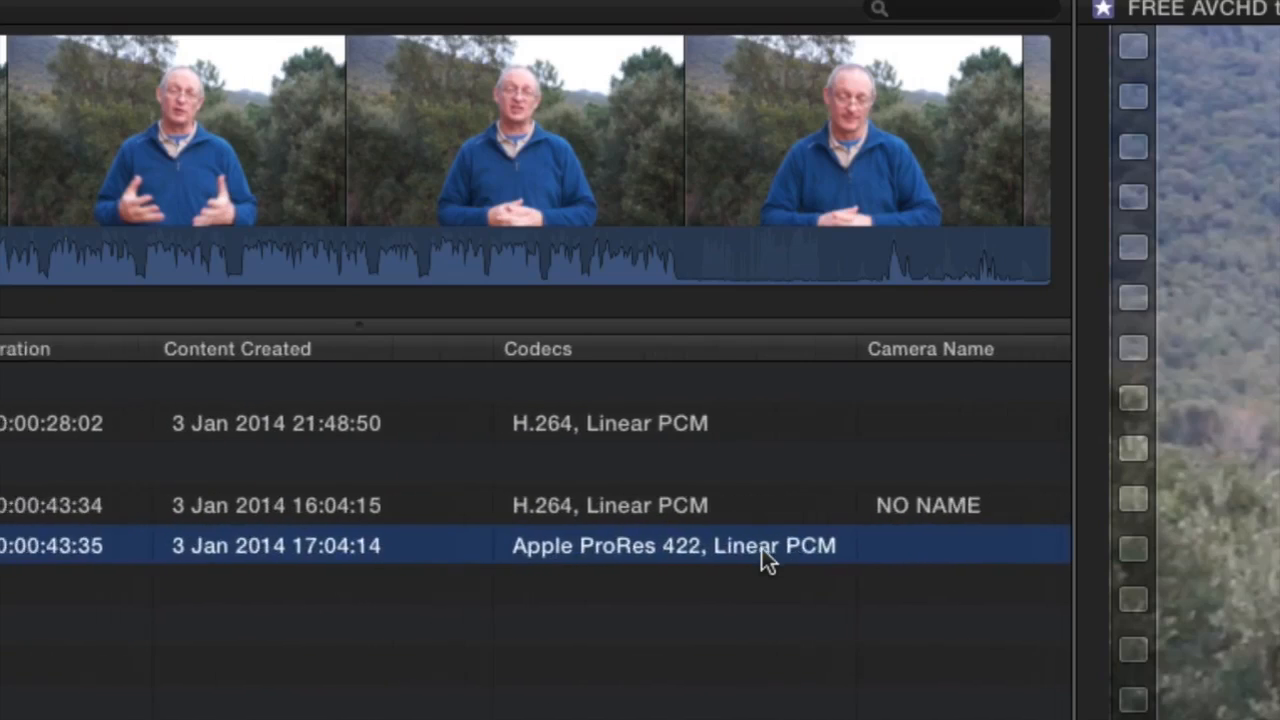
scroll(left, 3)
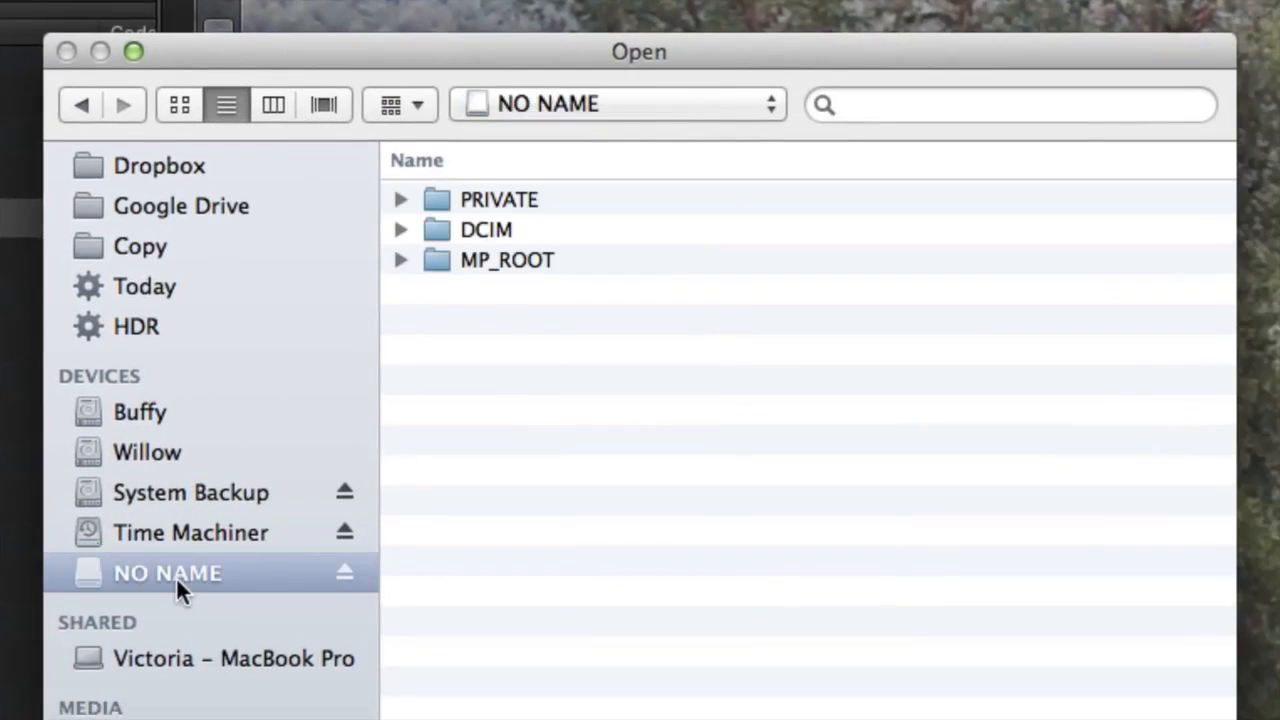
Browse PRIVATE > AVCHD on the NO NAME card and open Clip #1.
click(400, 199)
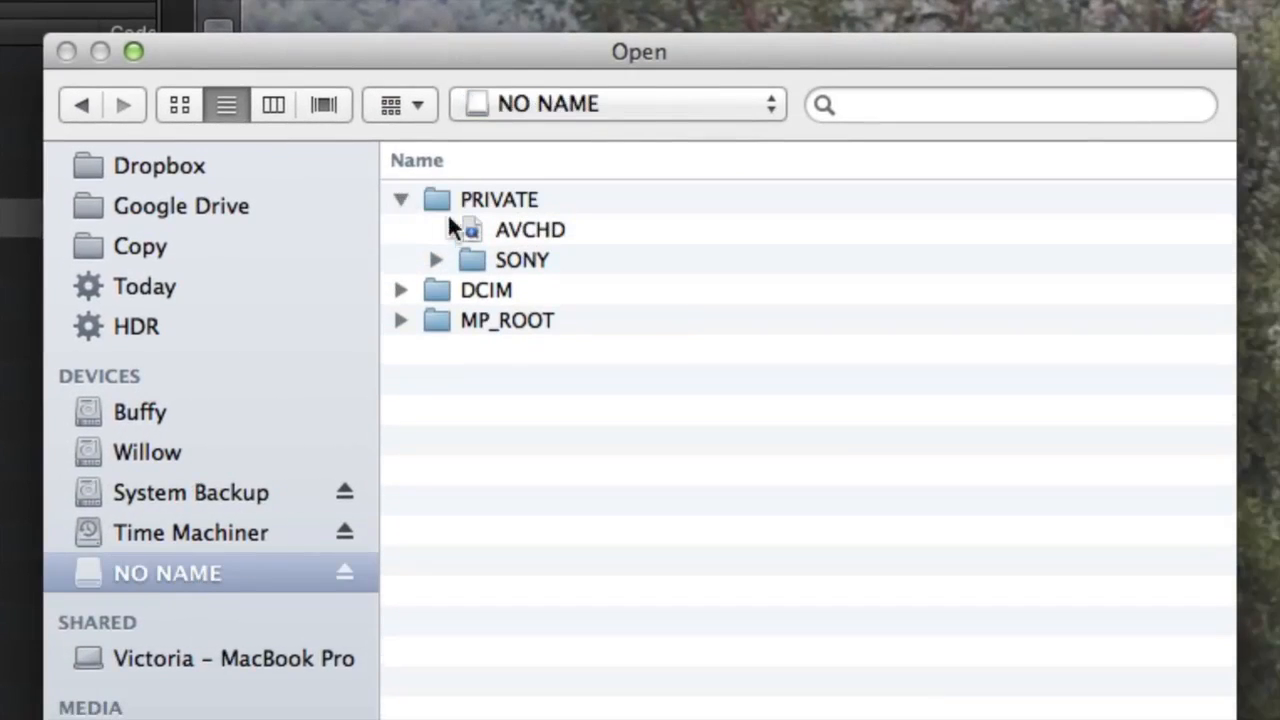
click(529, 229)
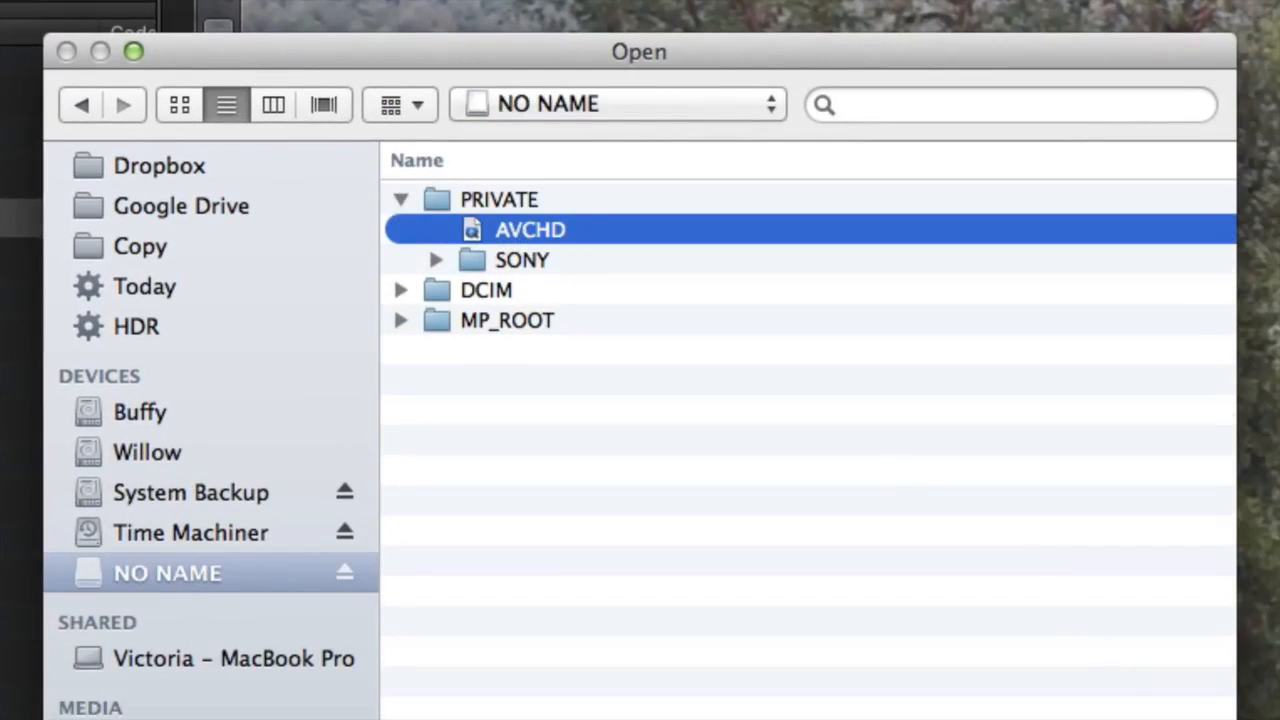
double_click(530, 229)
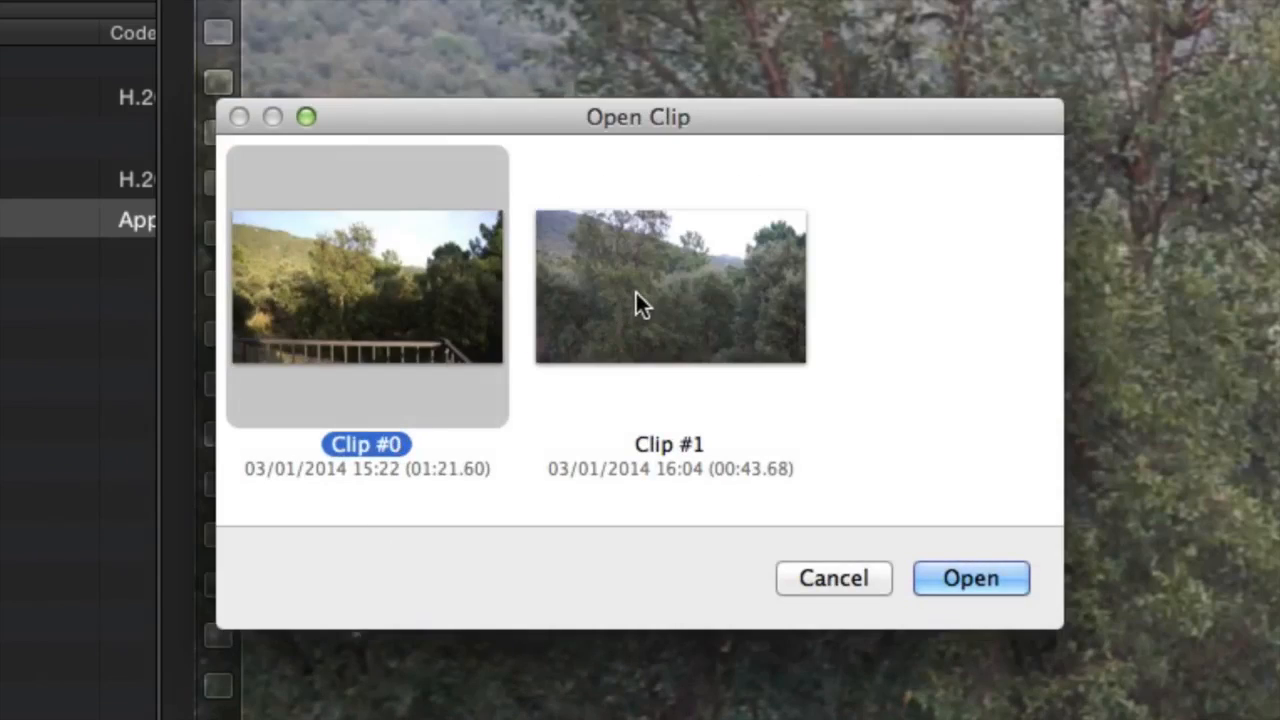
click(670, 288)
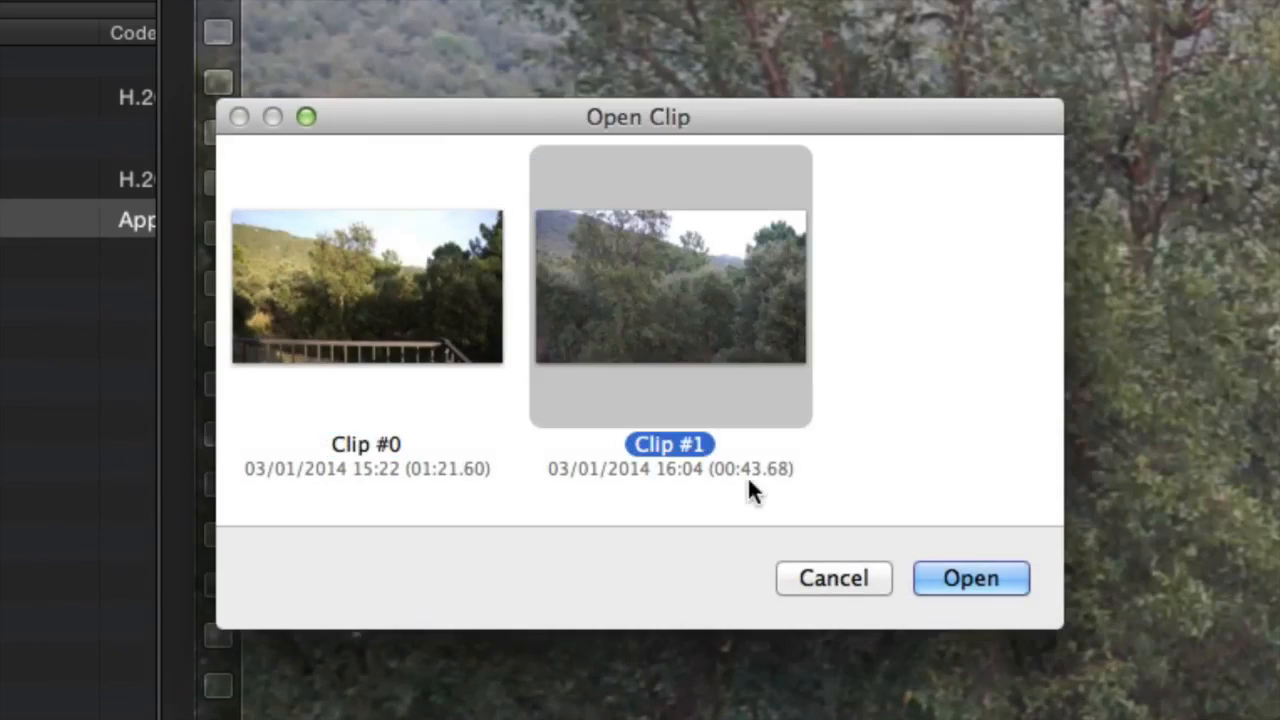
mouse_move(789, 491)
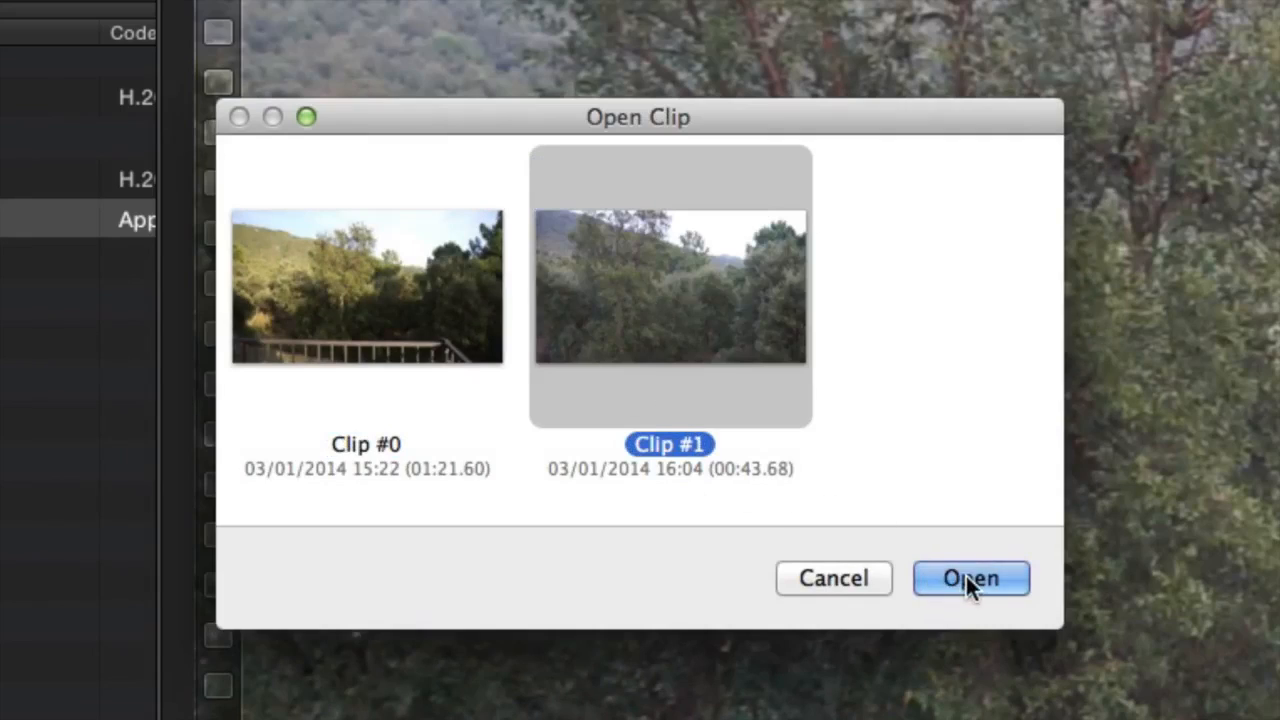
click(969, 578)
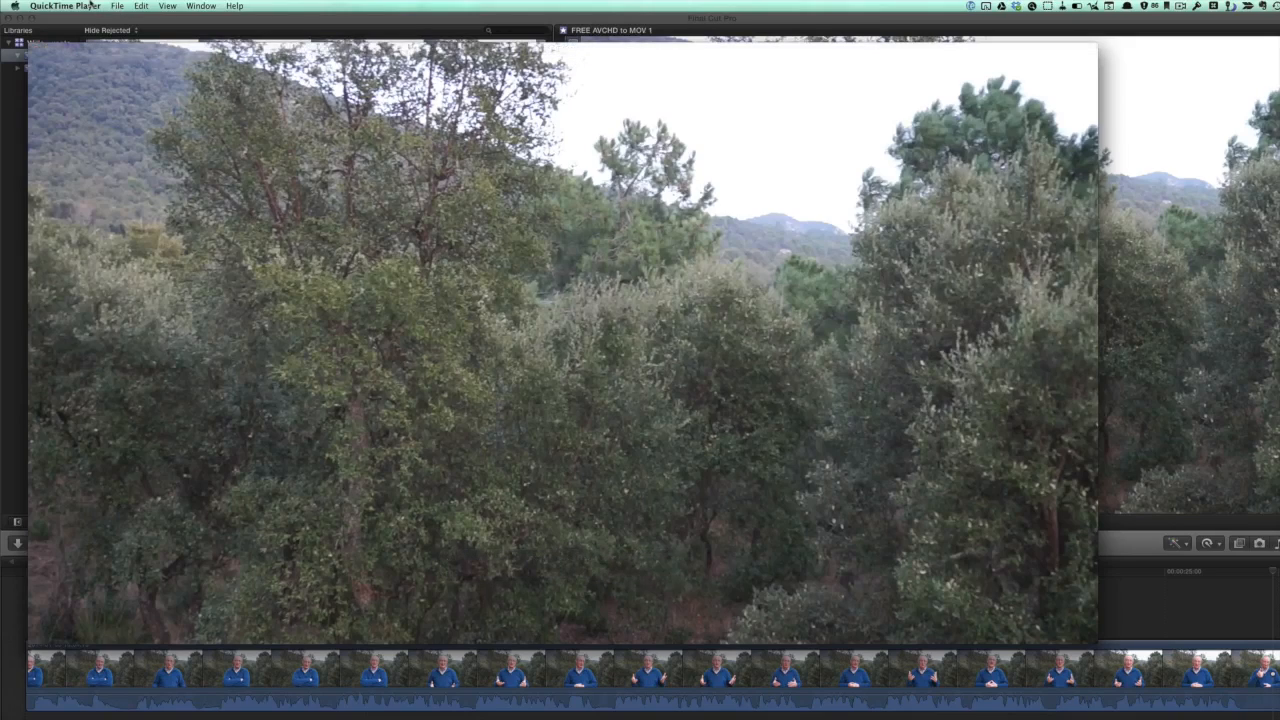
Export the opened clip from QuickTime Player as 1080p.
click(117, 6)
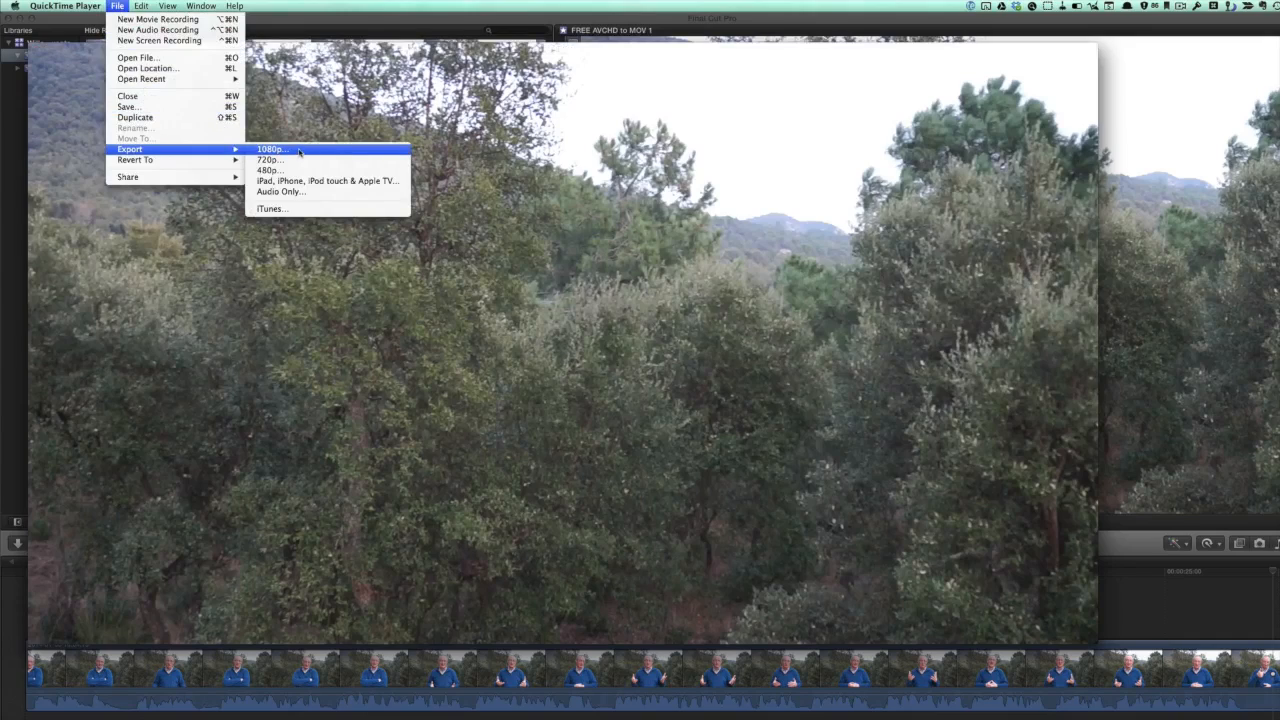
click(271, 149)
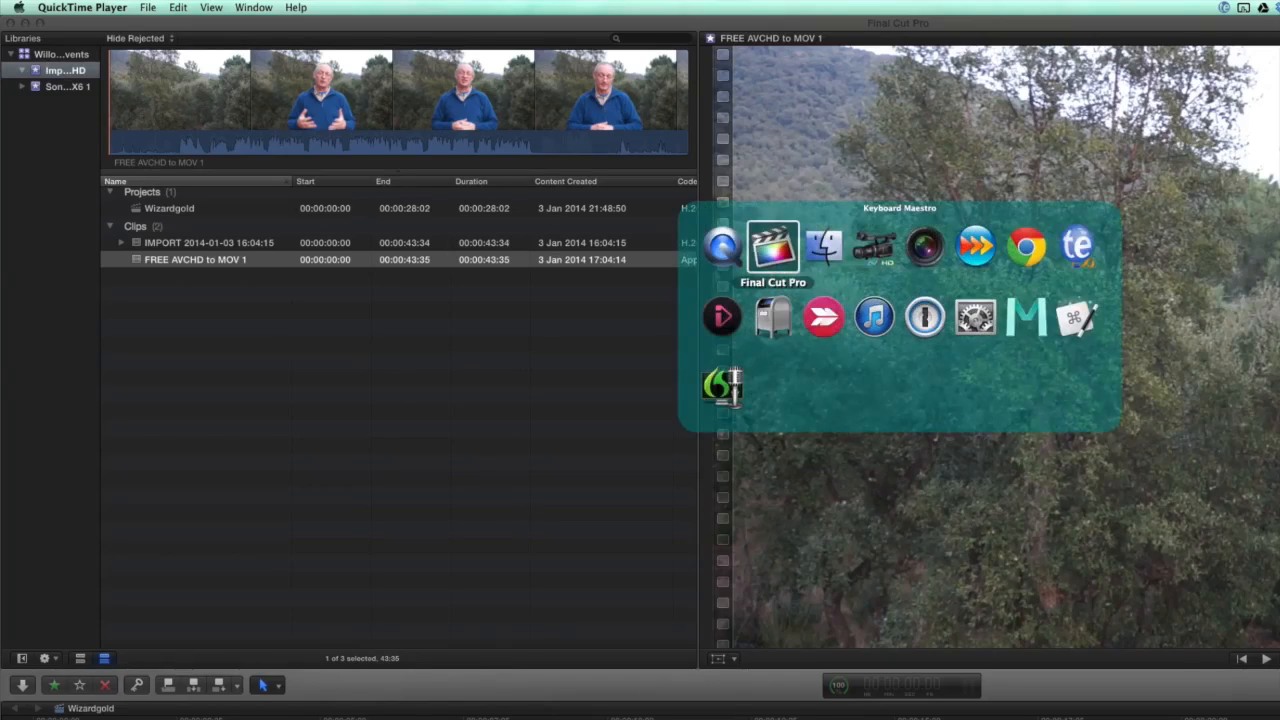
Compare FROM QT's 79.1 MB size with FREE AVCHD to MOV 1.mov's 1.93 GB.
click(822, 247)
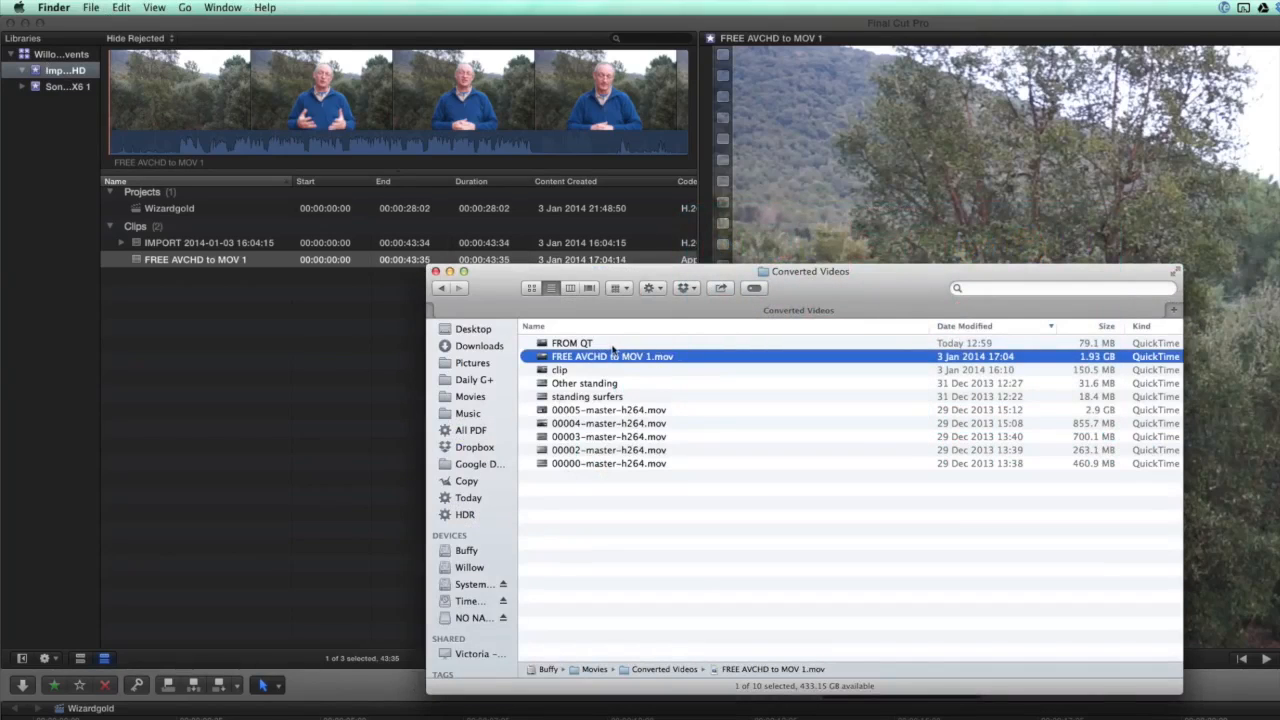
click(571, 342)
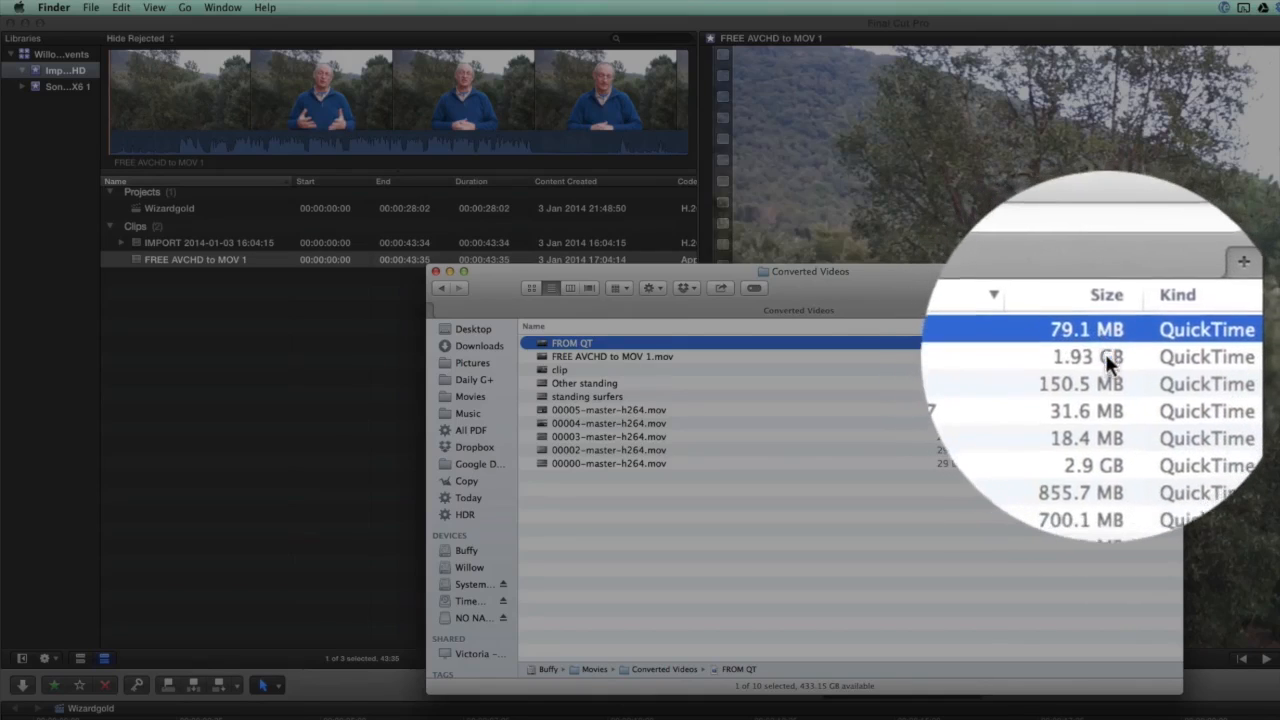
click(611, 356)
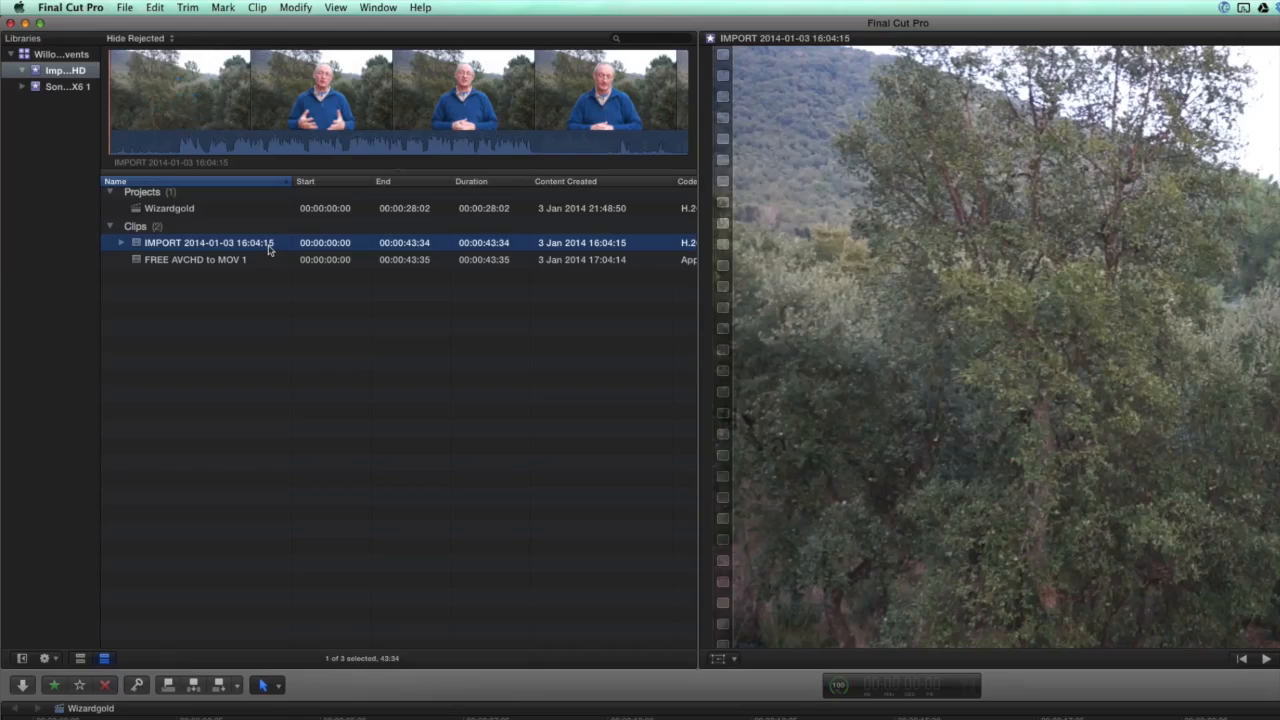
Reveal the IMPORT 2014-01-03 clip's 143.7 MB original media file in Finder.
right_click(208, 242)
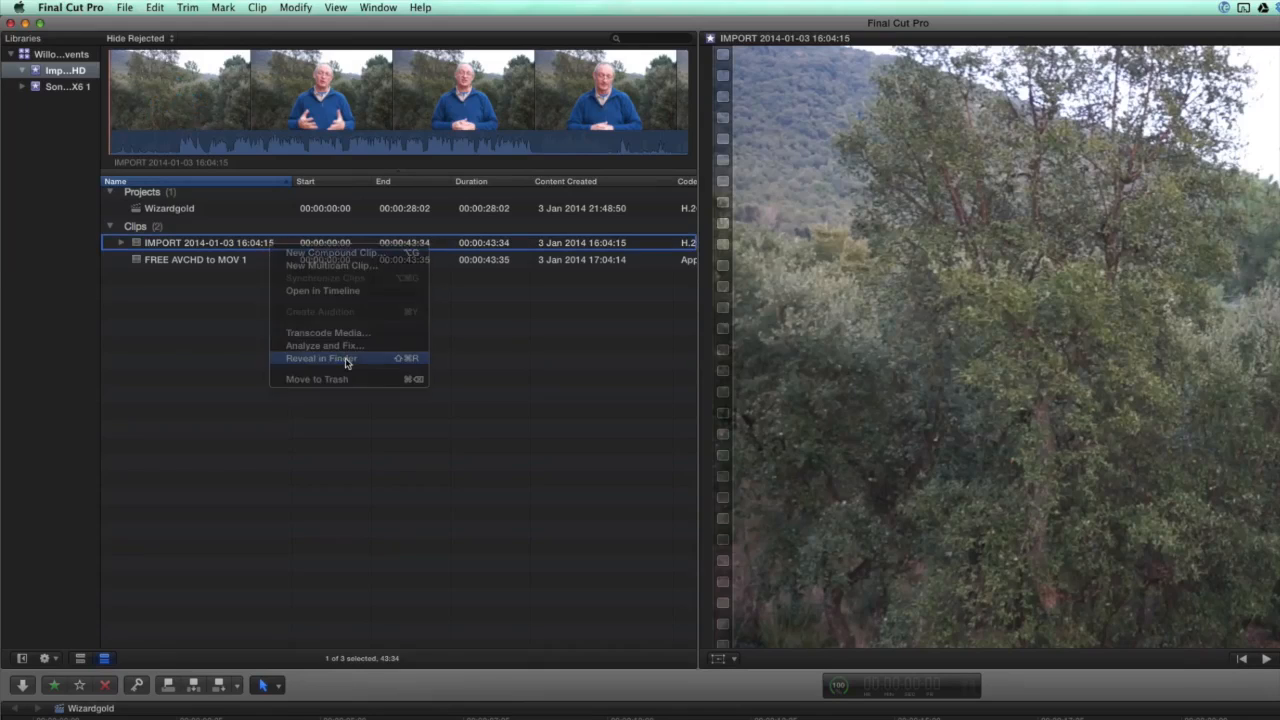
click(320, 358)
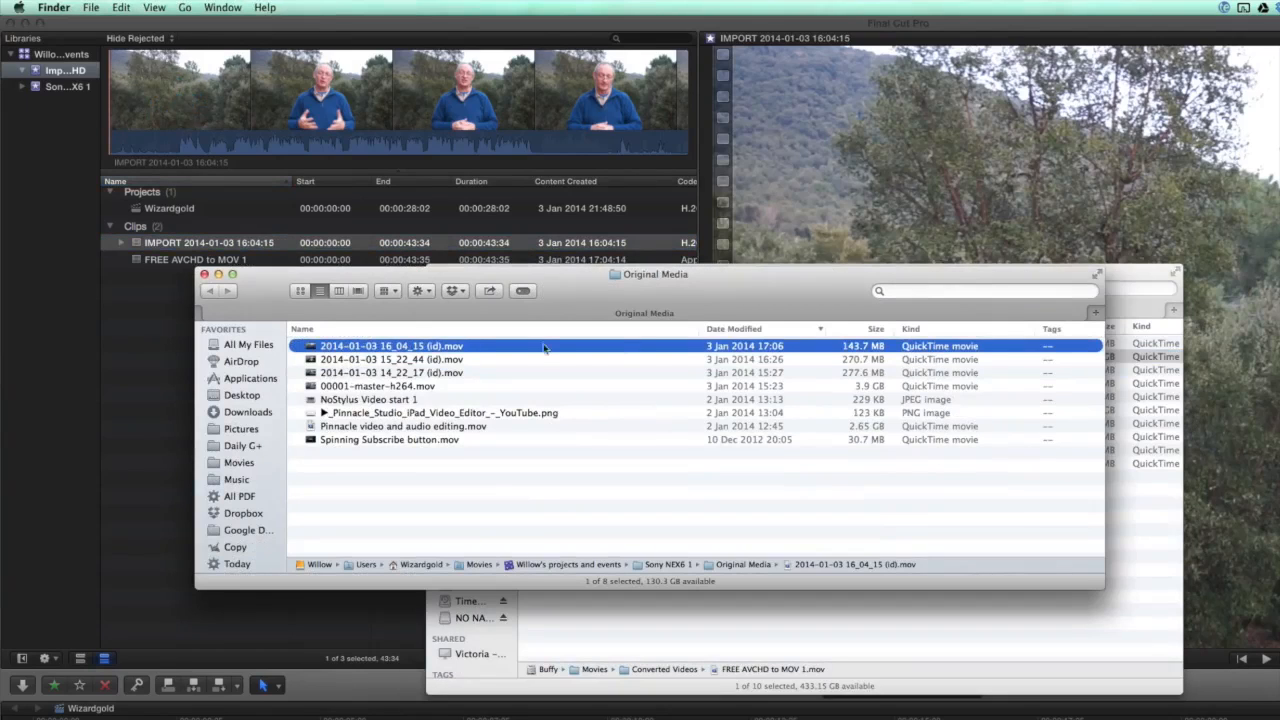
mouse_move(838, 350)
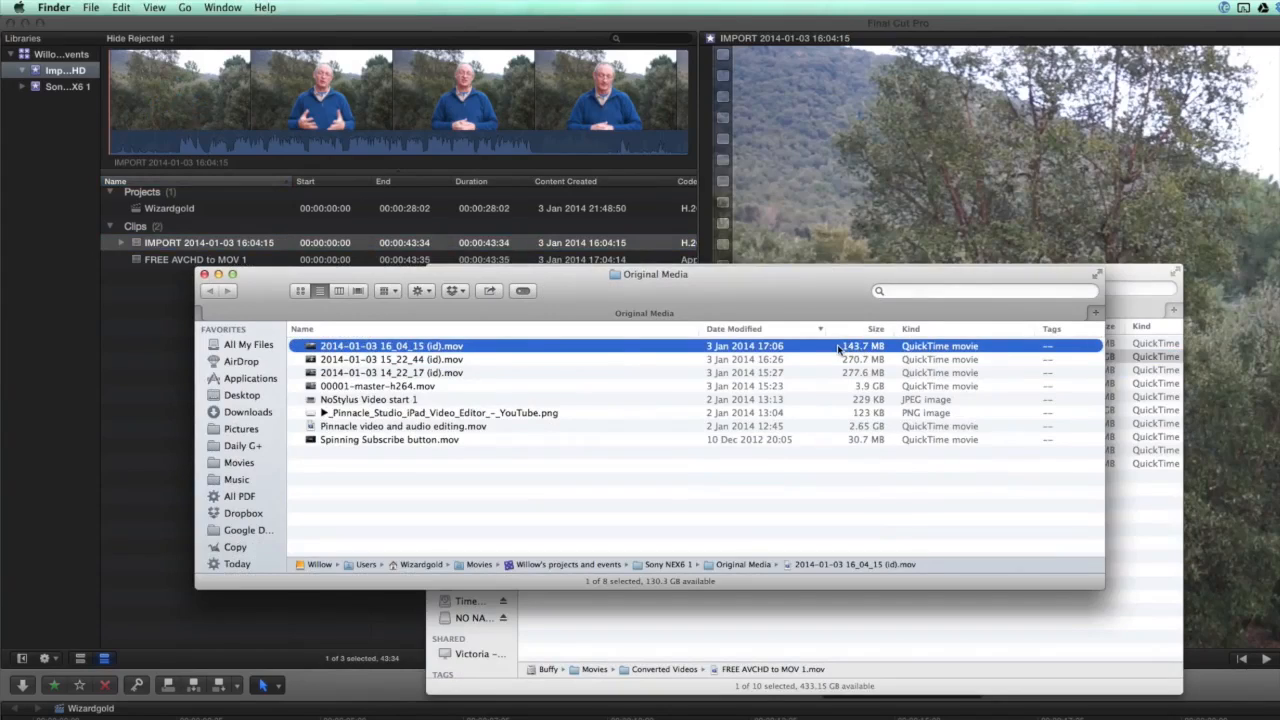
mouse_move(1162, 371)
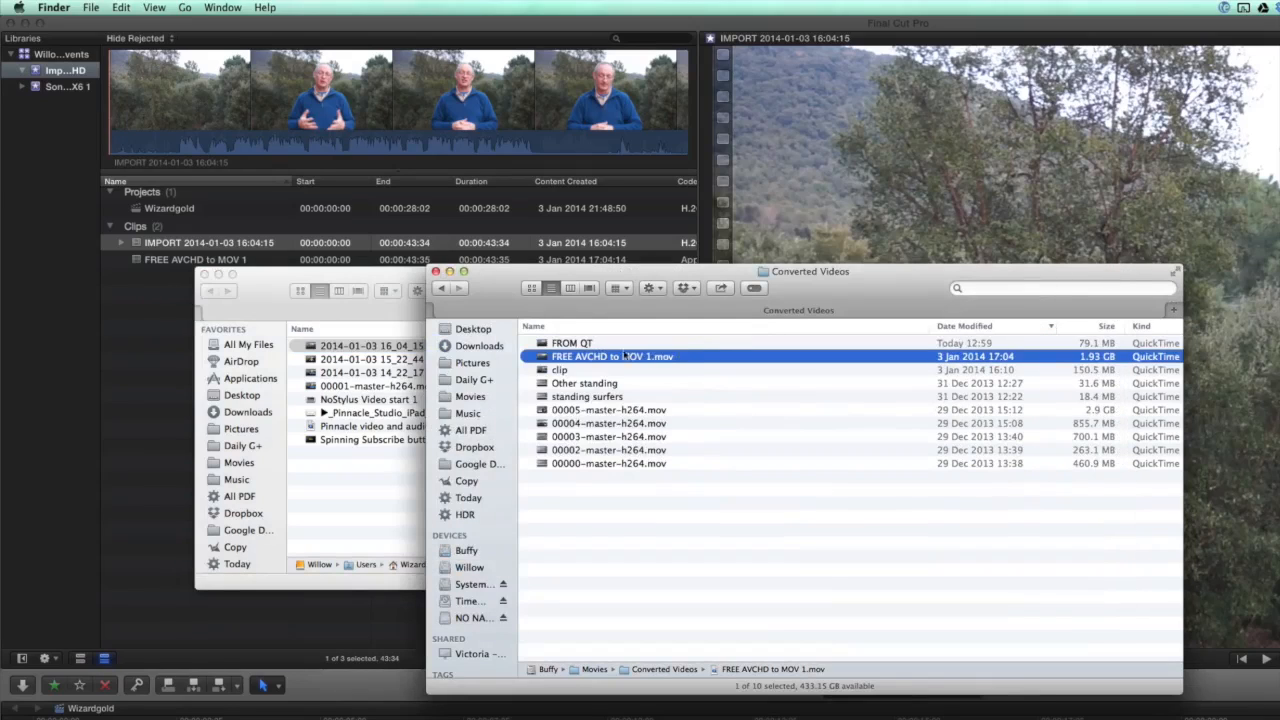
Bring the FROM QT movie into the event and review its AAC, H.264, 48 kHz codec columns.
click(571, 343)
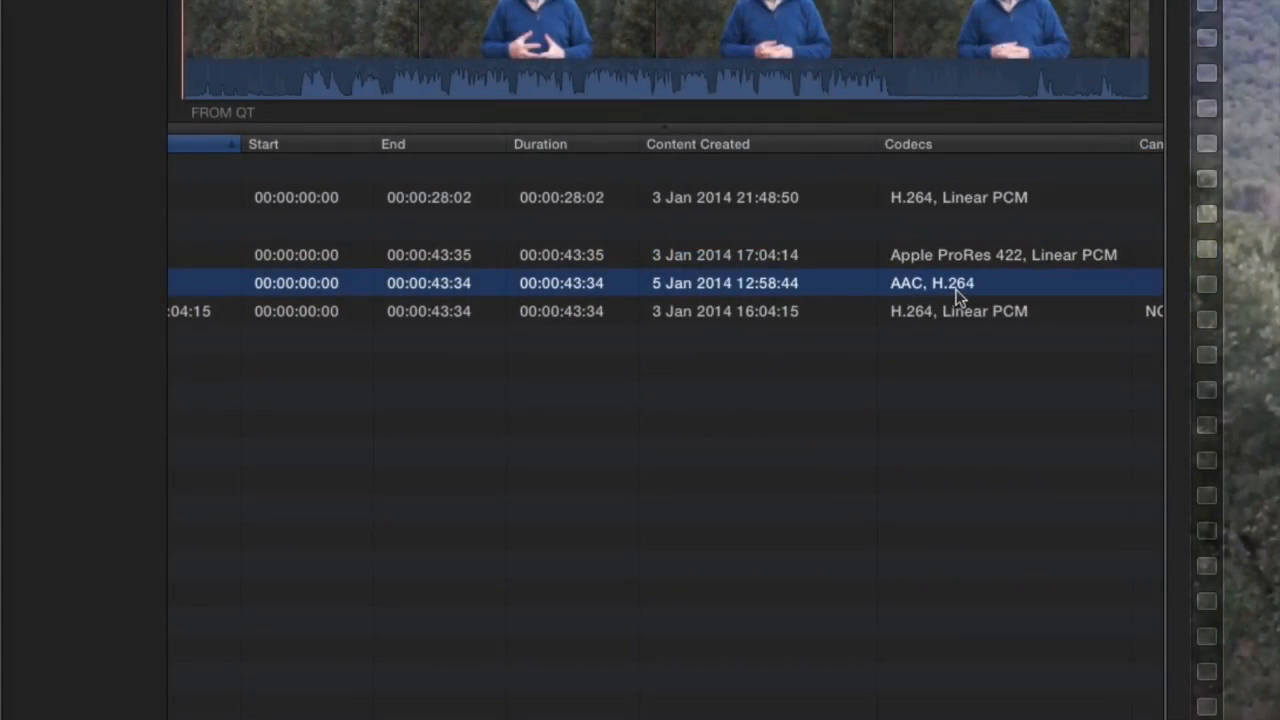
scroll(right, 3)
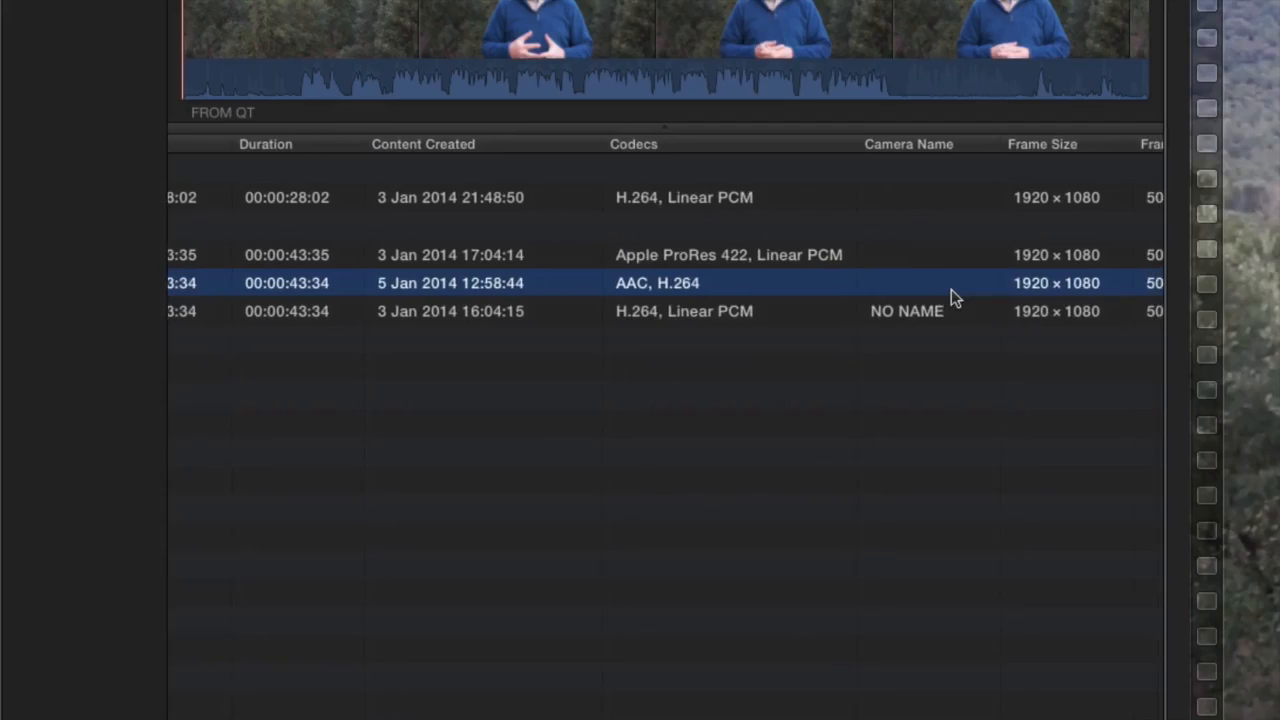
scroll(right, 3)
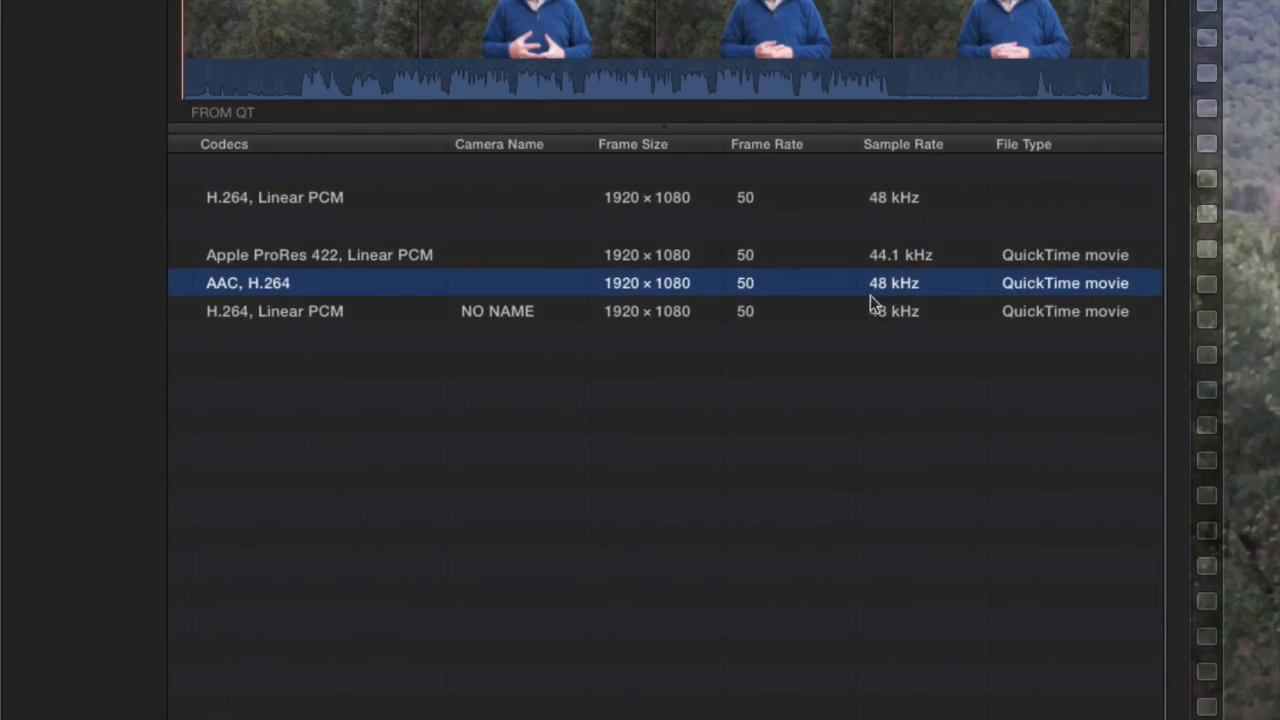
mouse_move(695, 430)
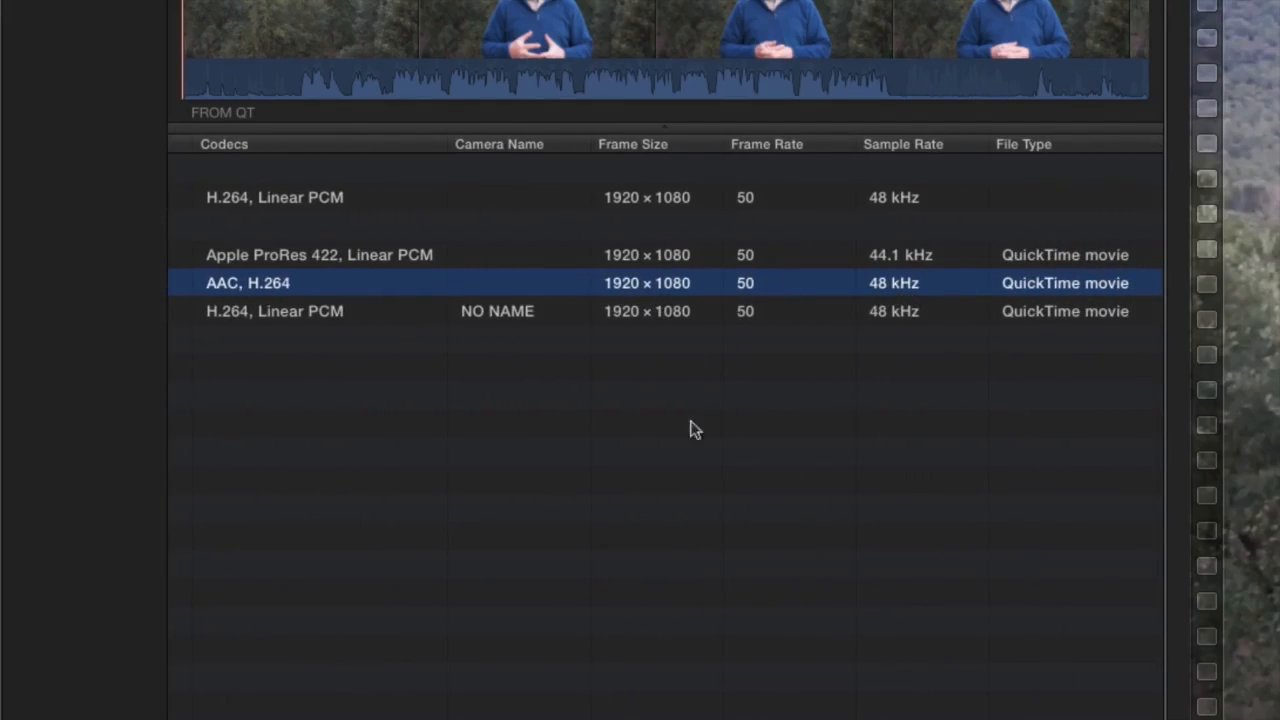
mouse_move(810, 441)
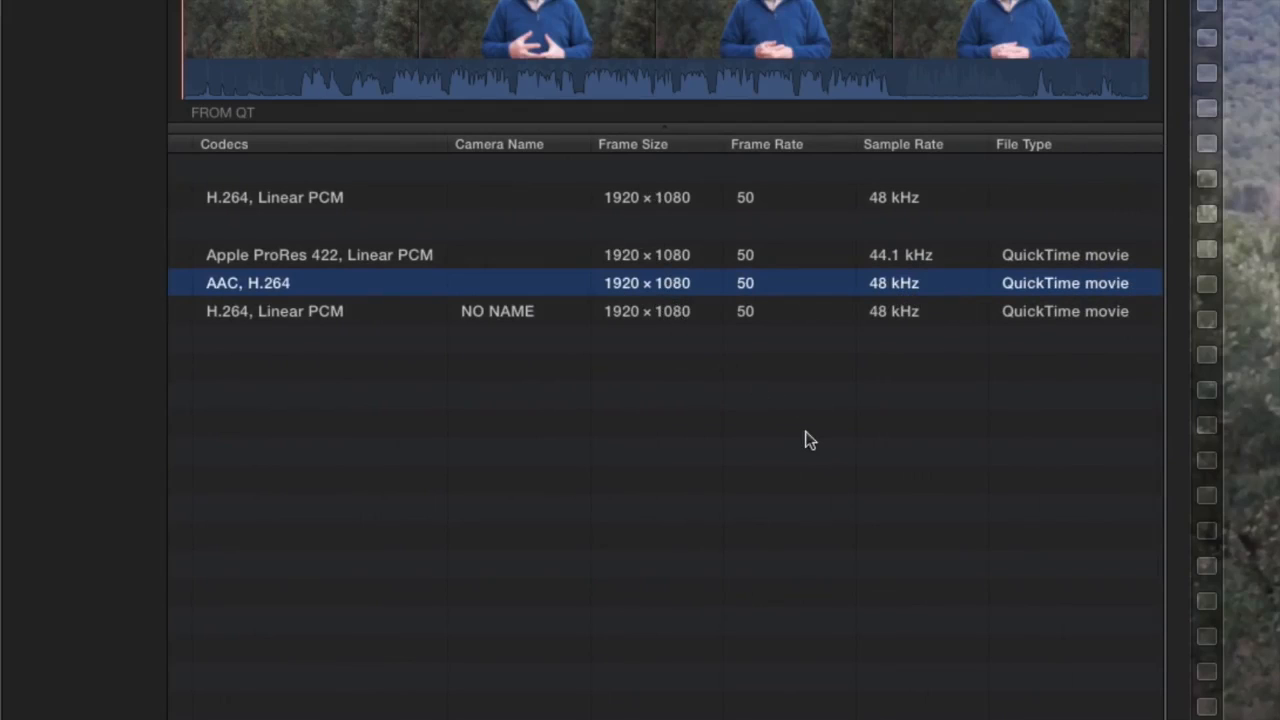